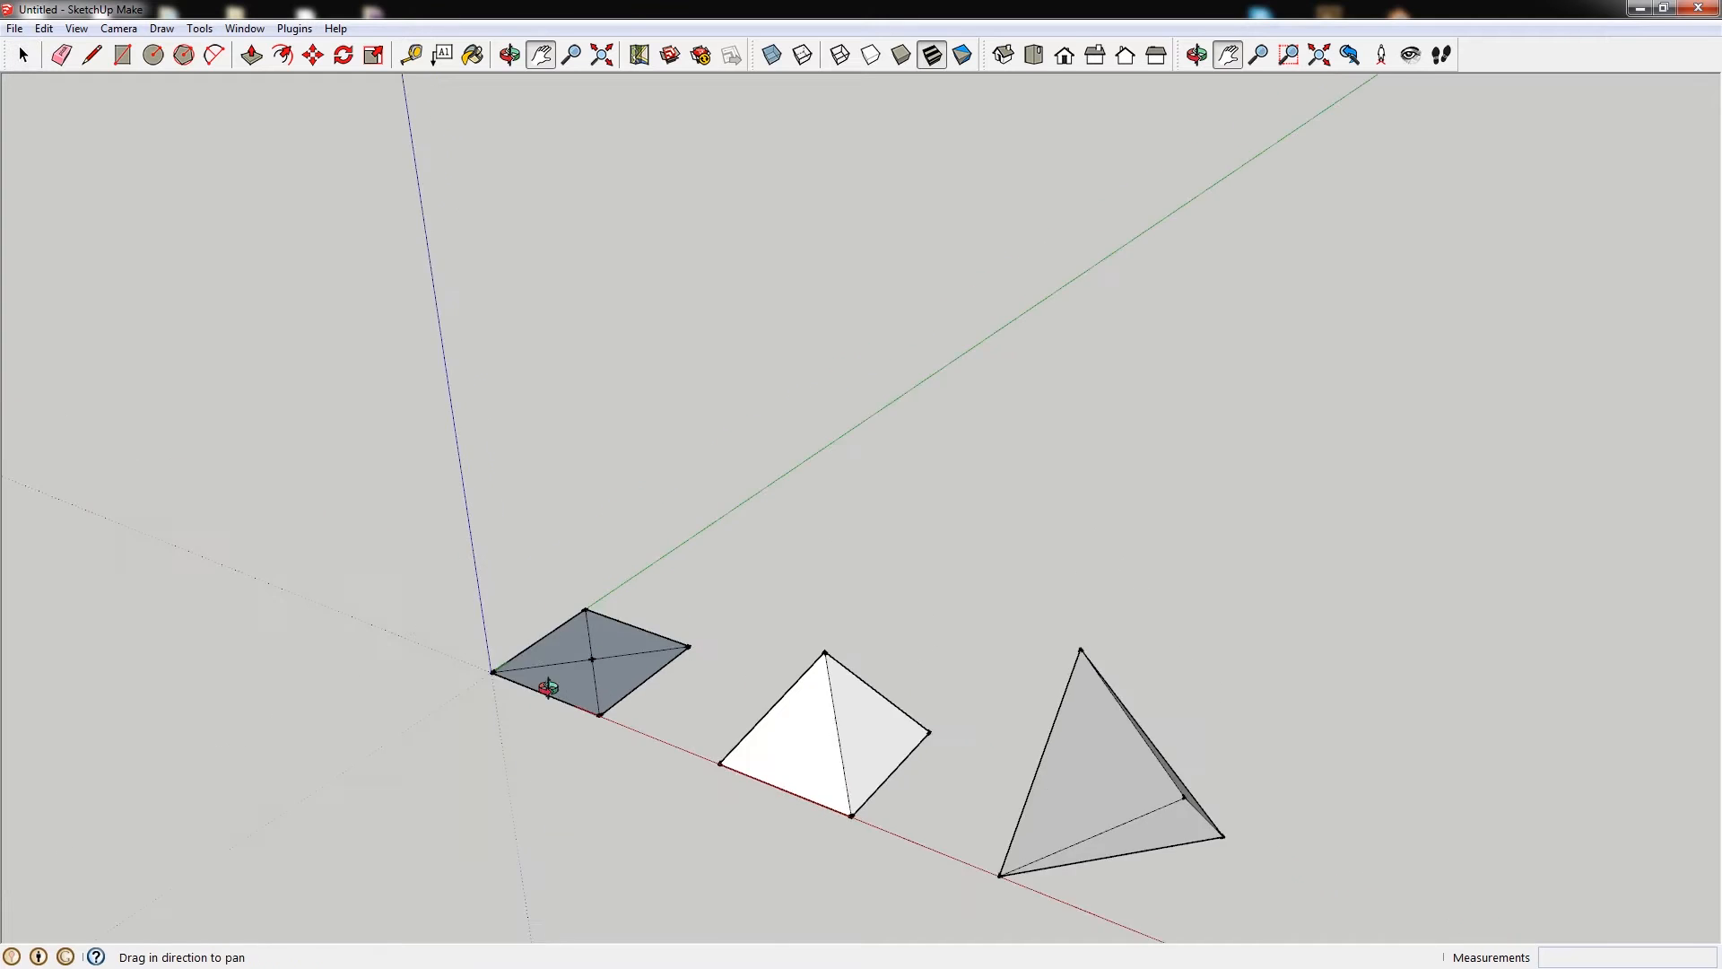
# Step: Draw a vertical edge up the blue axis from the square's centre point
pyautogui.click(91, 55)
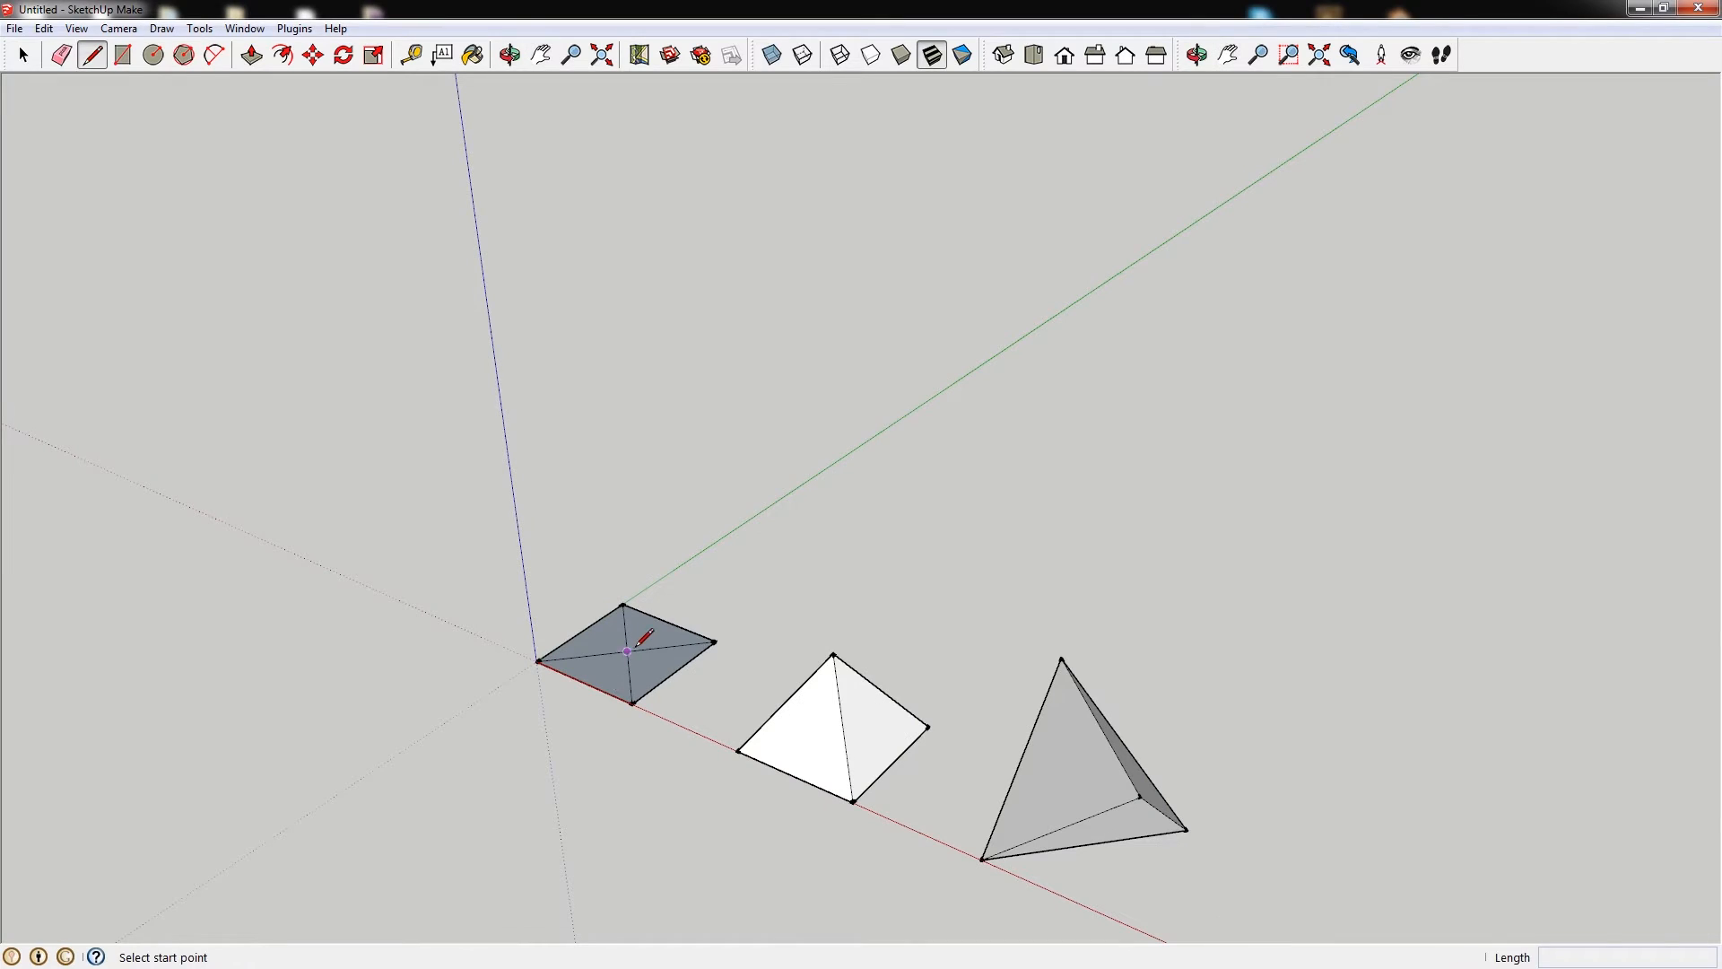
pyautogui.click(23, 55)
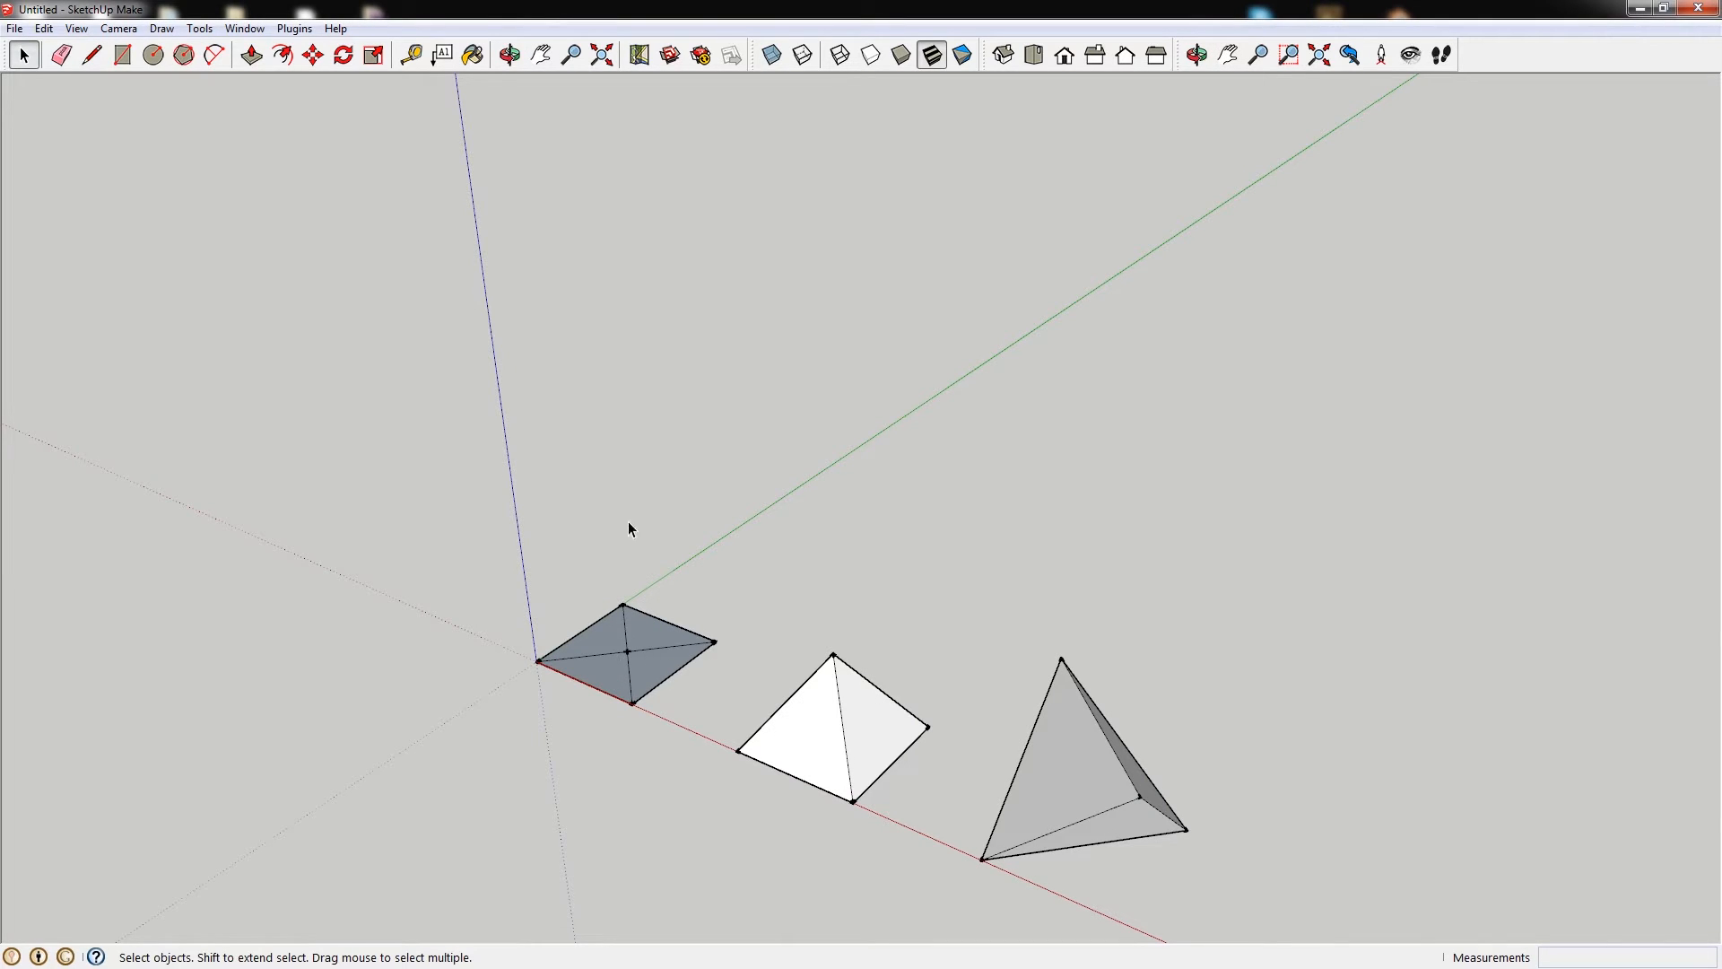
pyautogui.moveTo(631, 652)
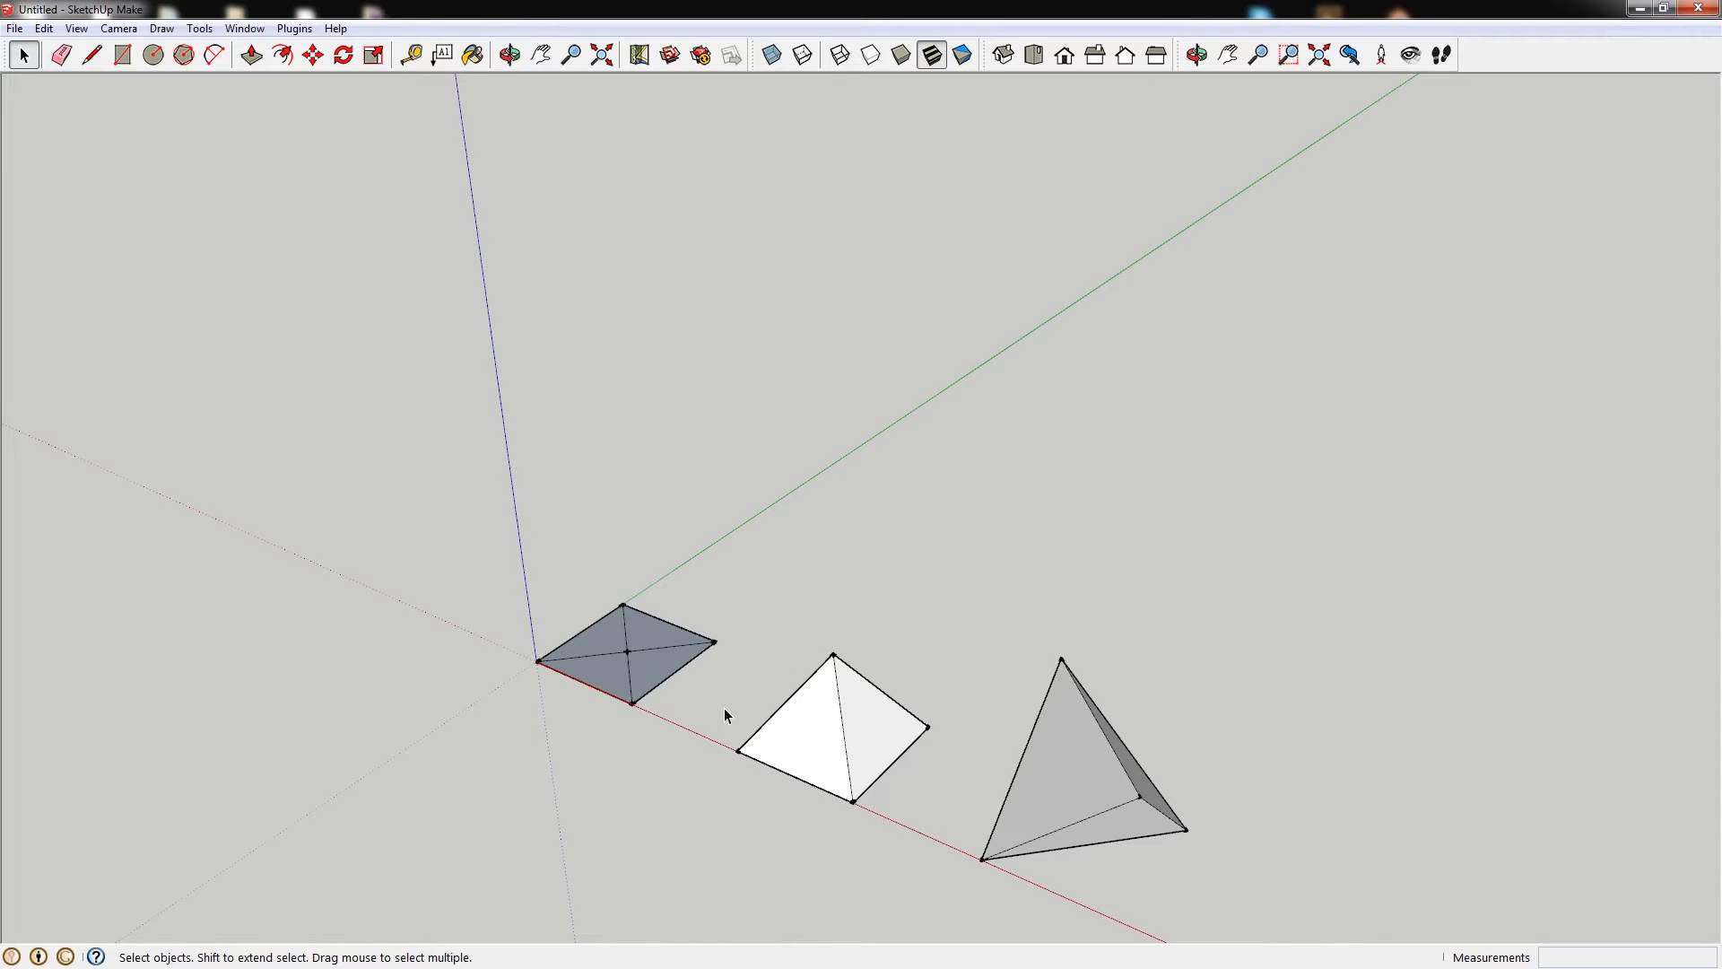
pyautogui.moveTo(646, 647)
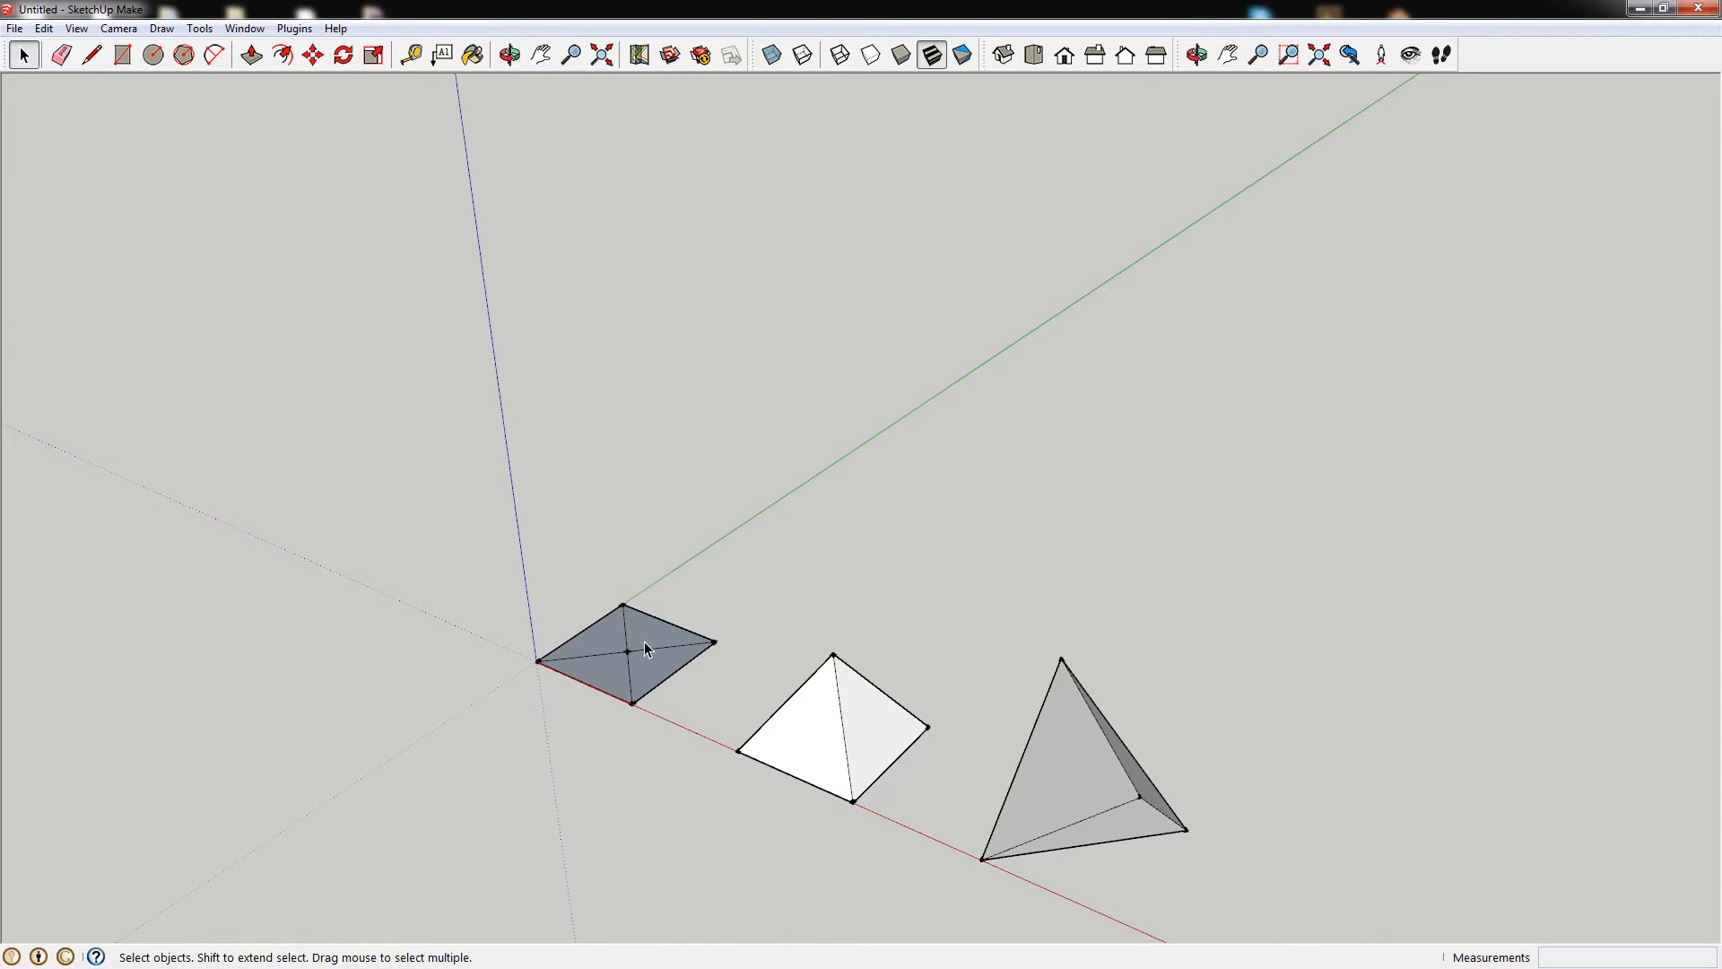
pyautogui.click(643, 648)
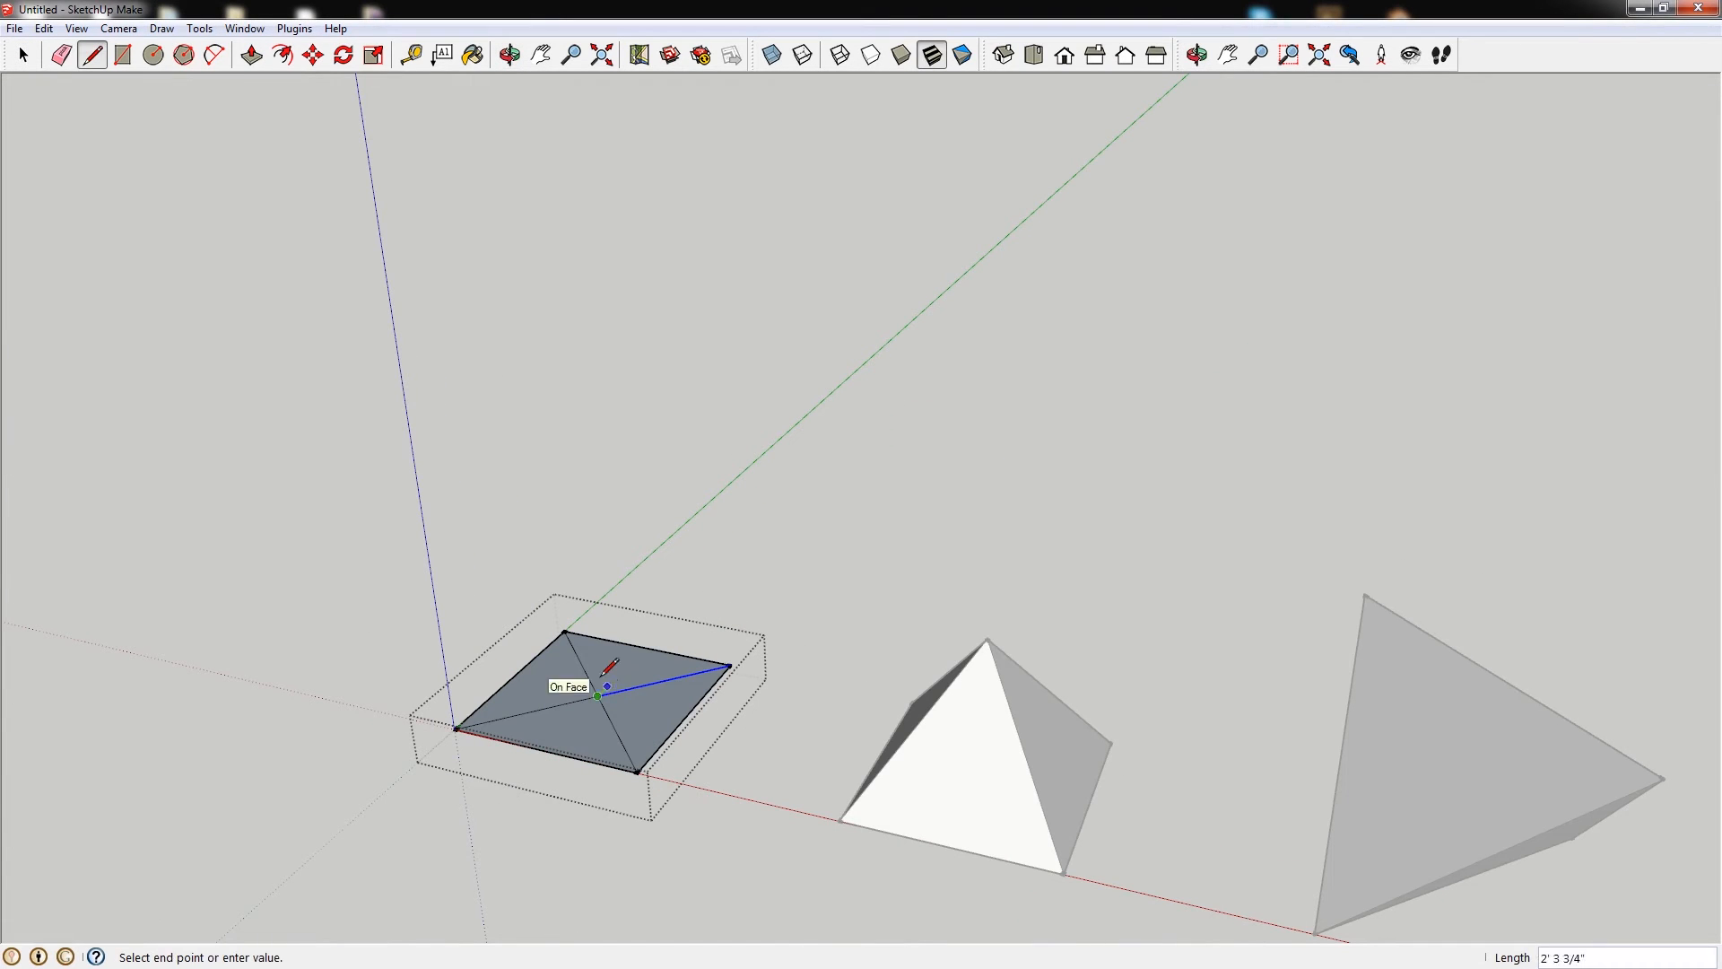
pyautogui.moveTo(608, 560)
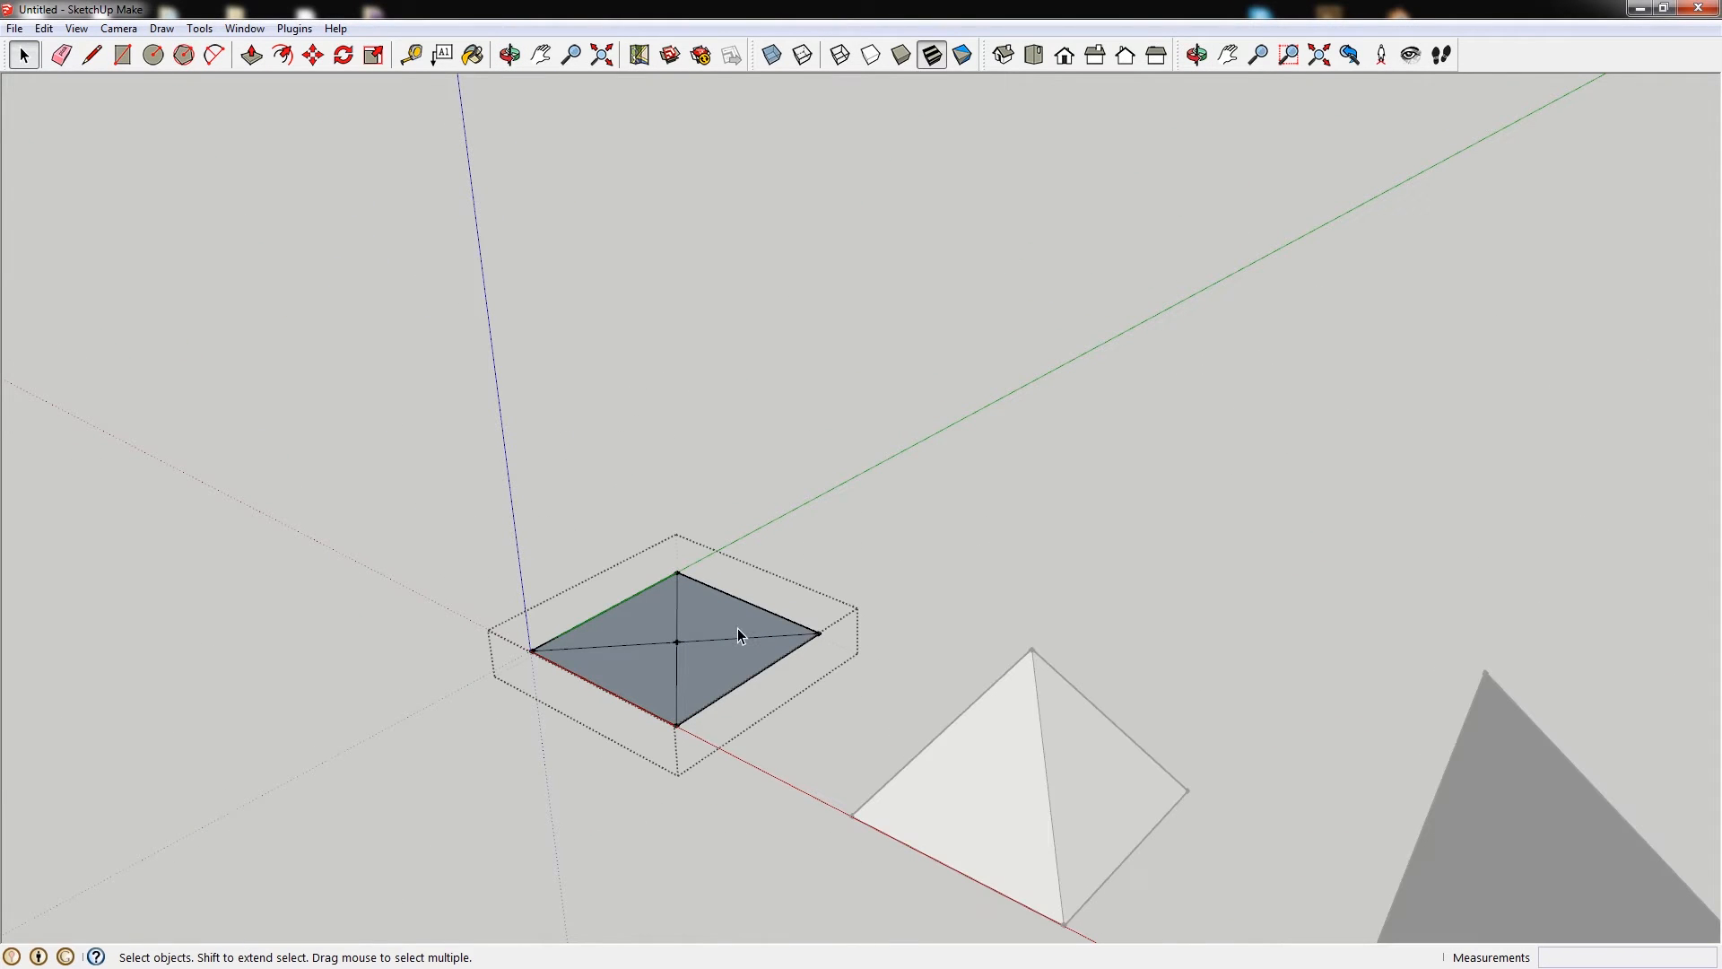
pyautogui.click(92, 56)
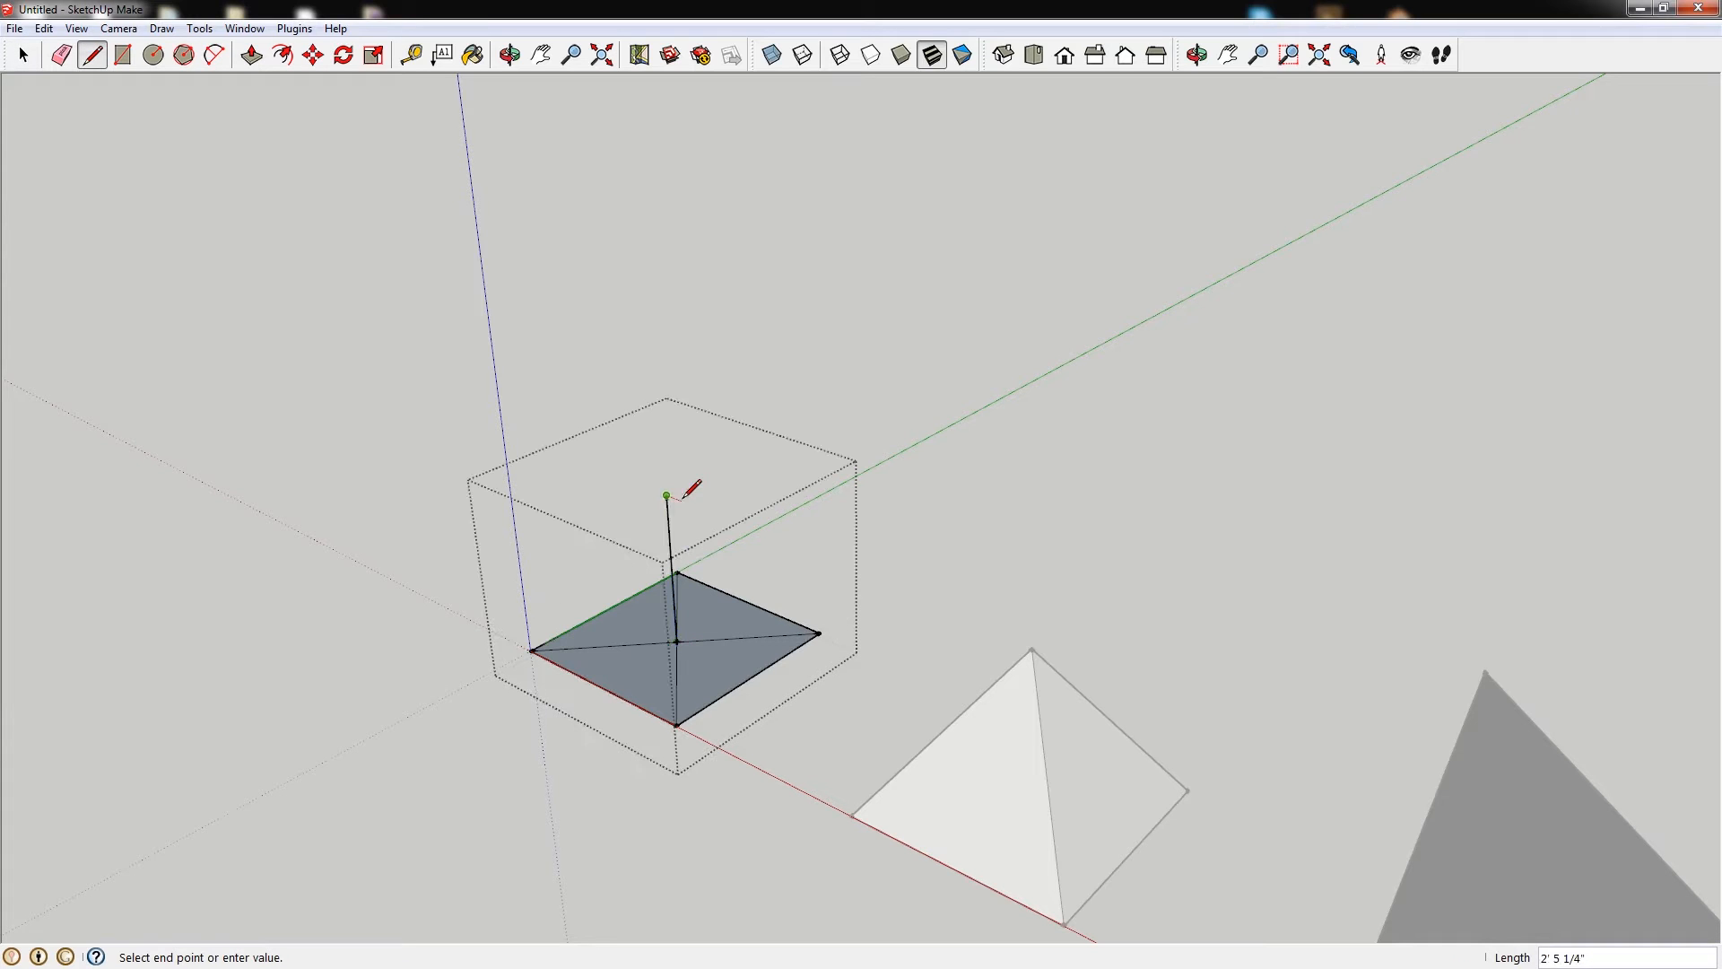
pyautogui.click(508, 56)
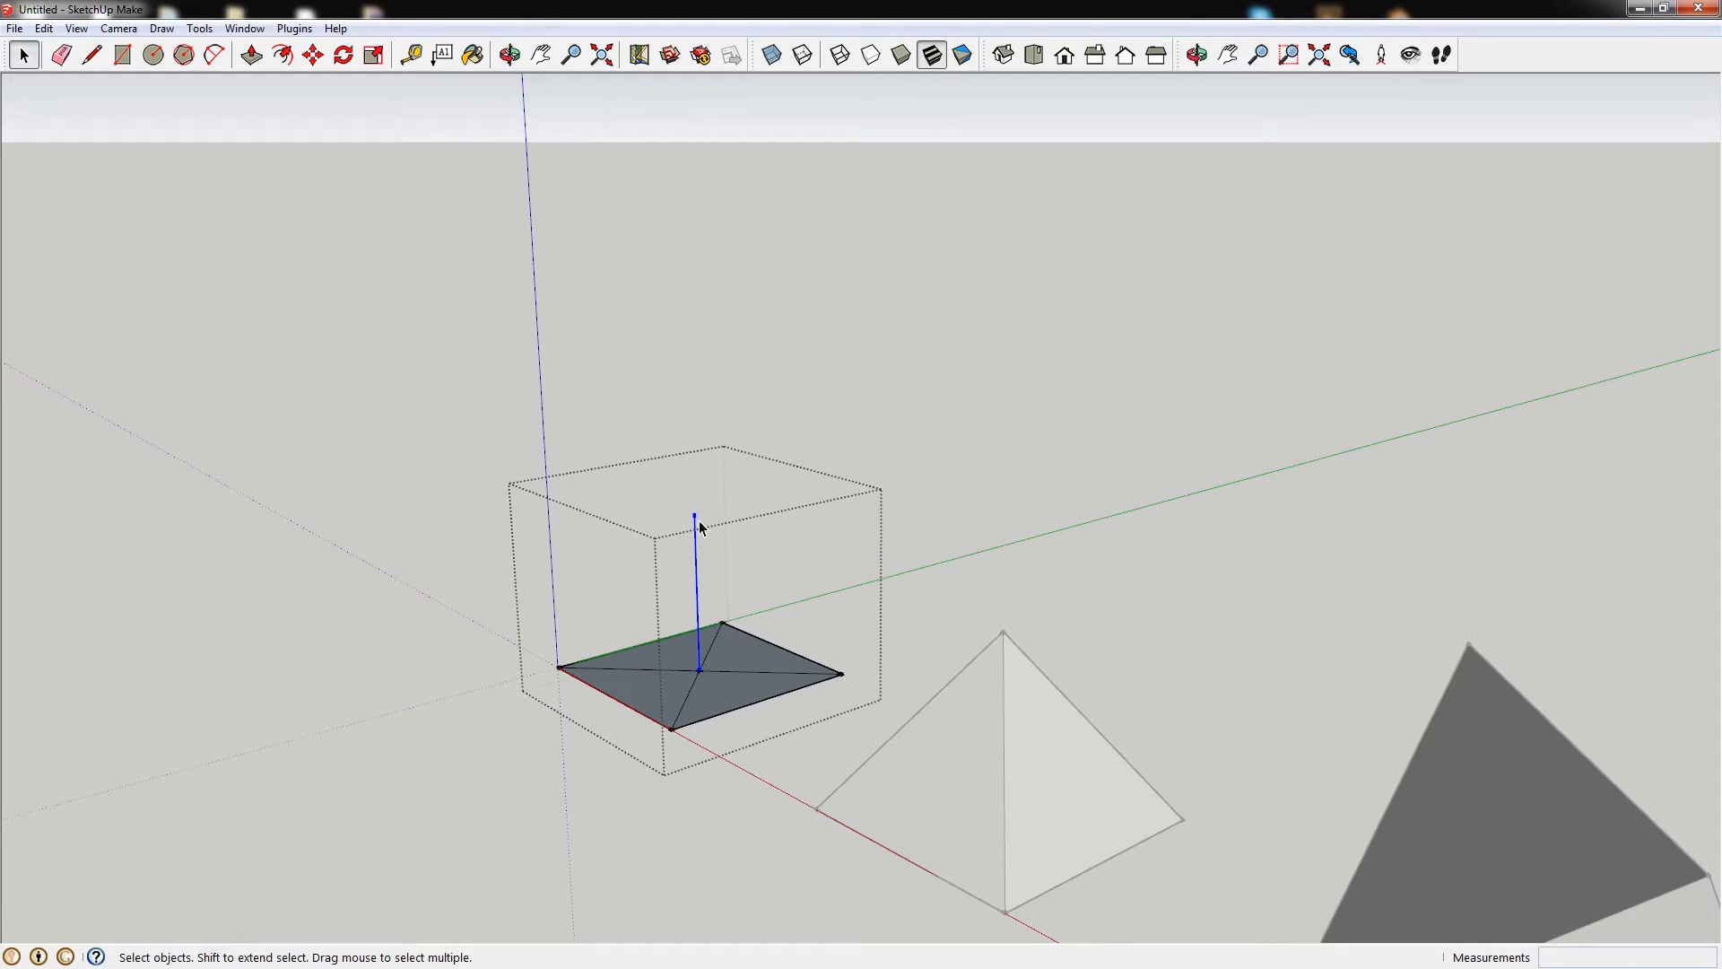
pyautogui.moveTo(709, 682)
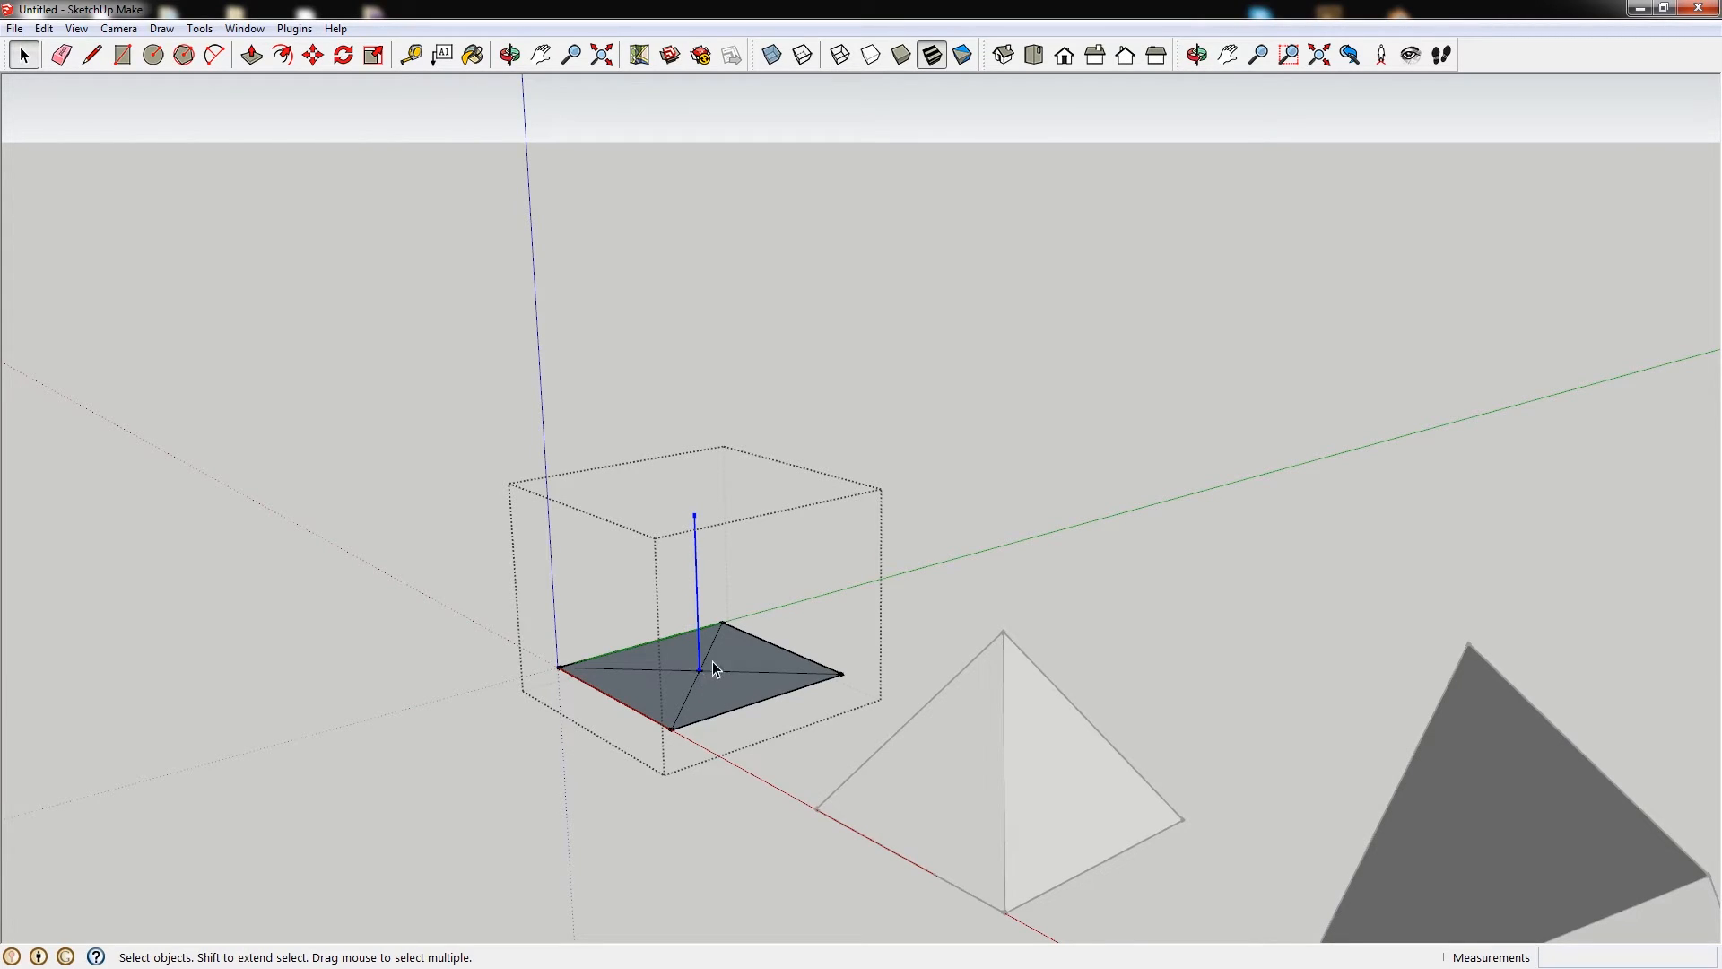
pyautogui.moveTo(682, 588)
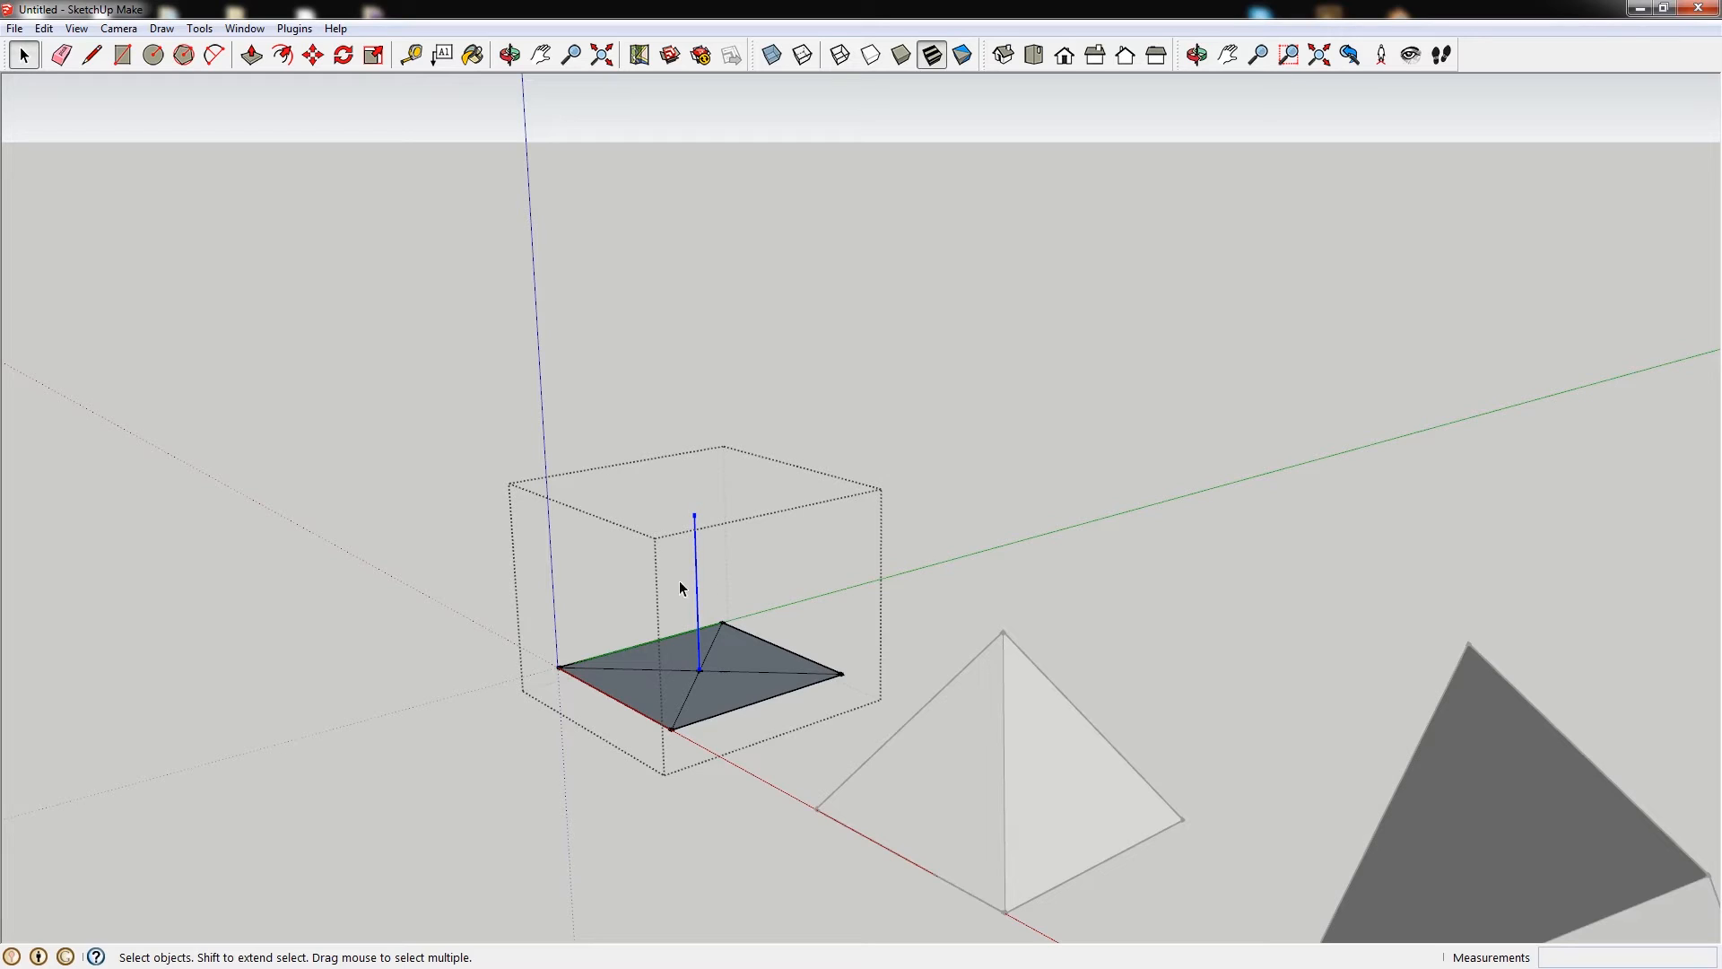
pyautogui.moveTo(698, 656)
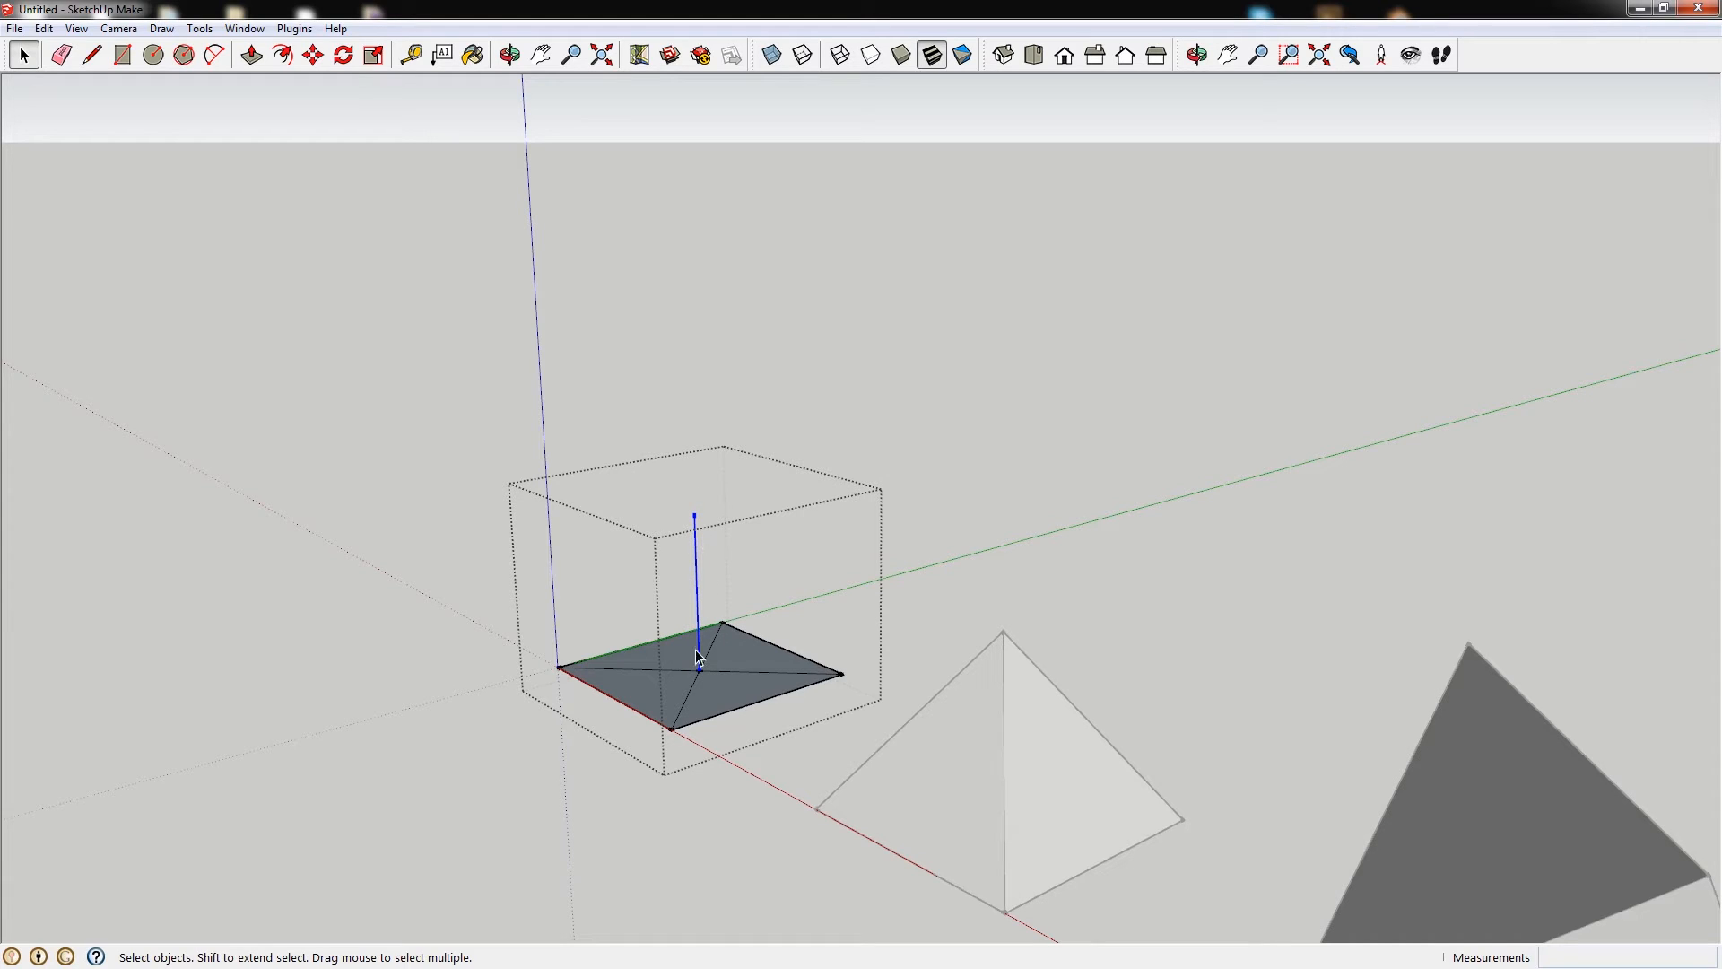
pyautogui.moveTo(696, 676)
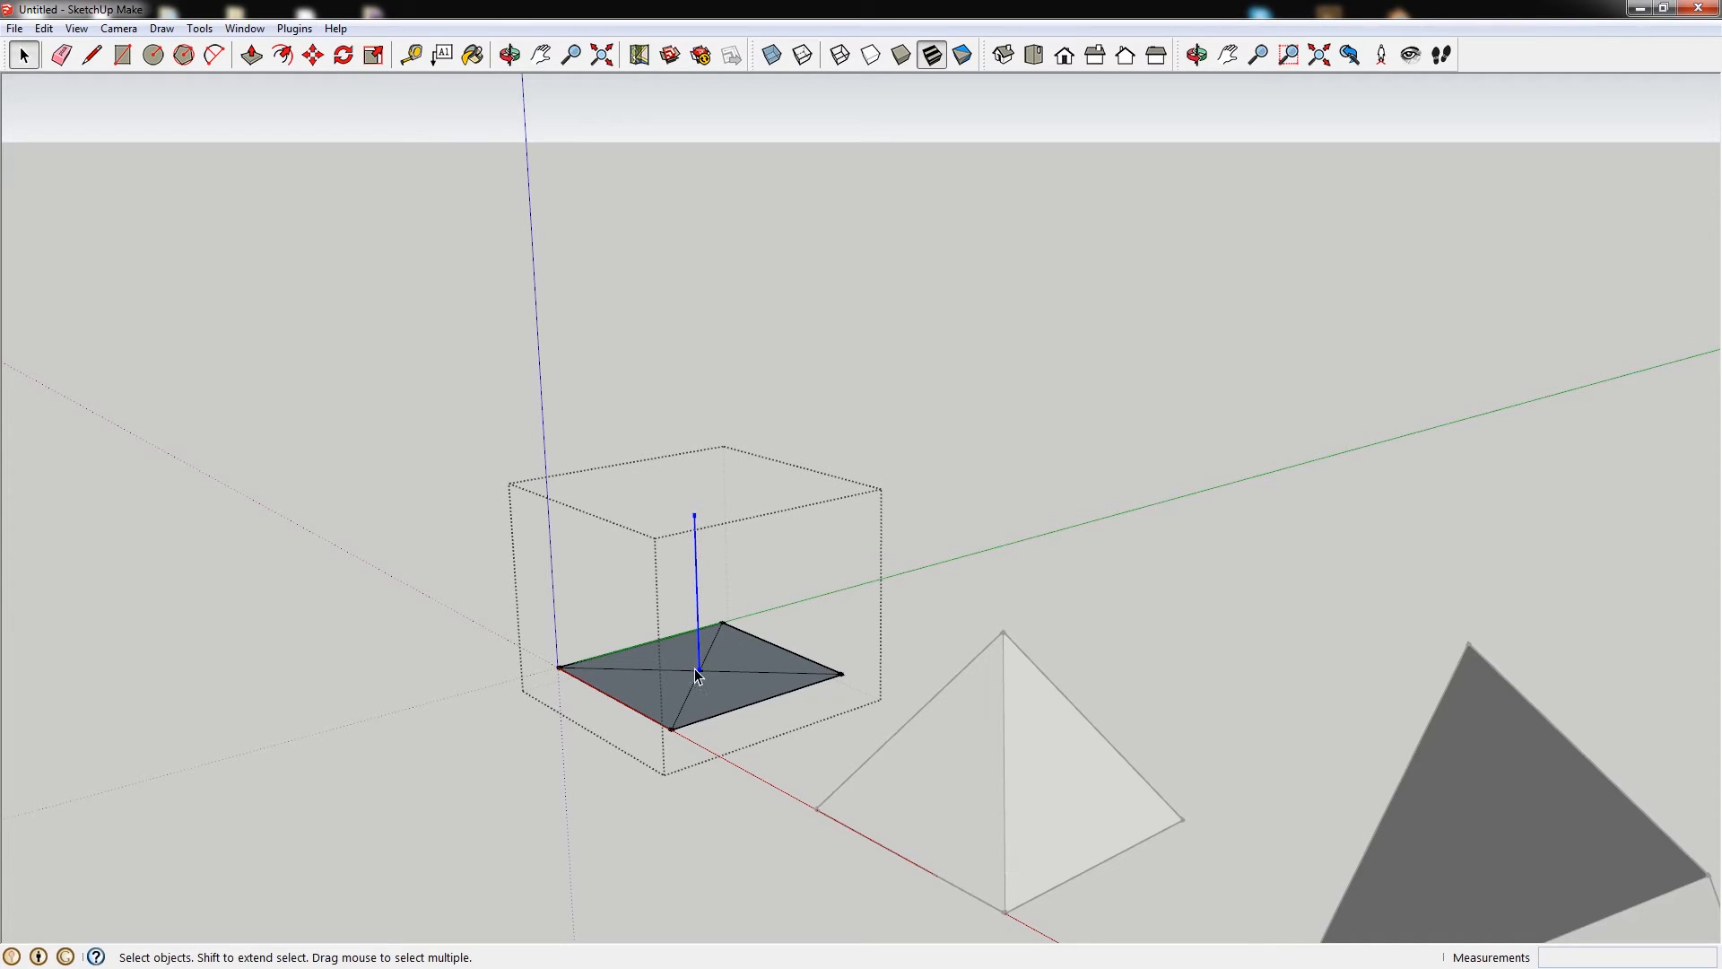
pyautogui.click(312, 55)
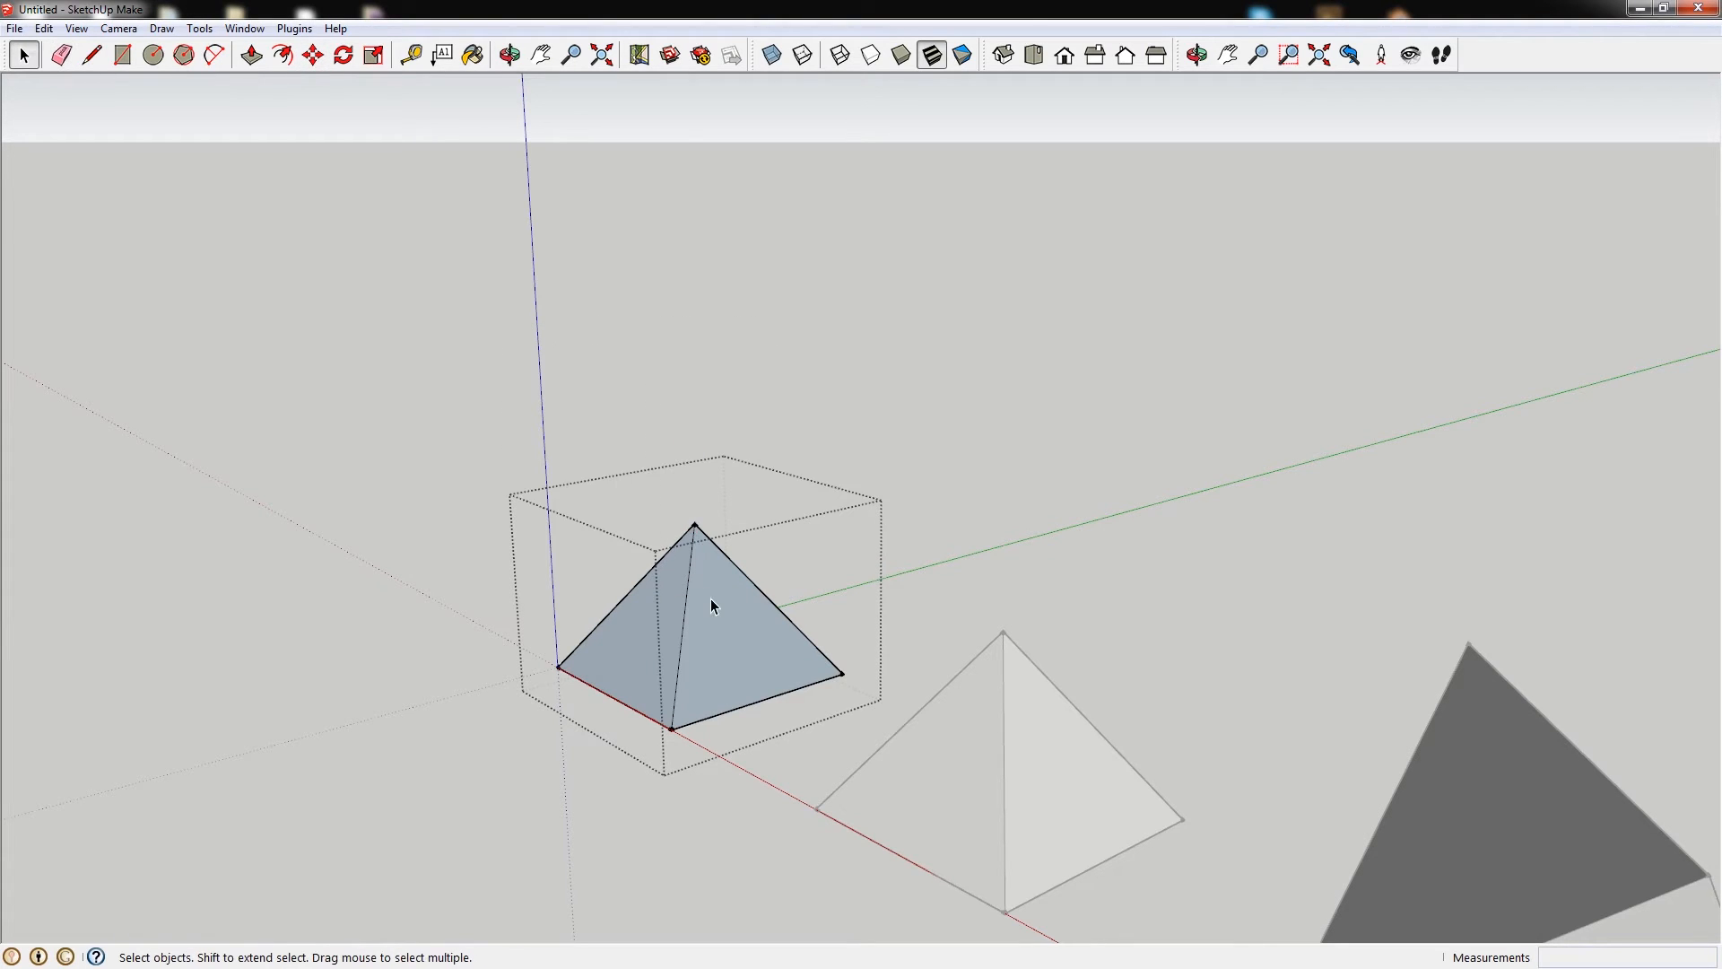
# Step: Move the square's centre point up to the vertical edge's top, forming a pyramid
pyautogui.click(937, 653)
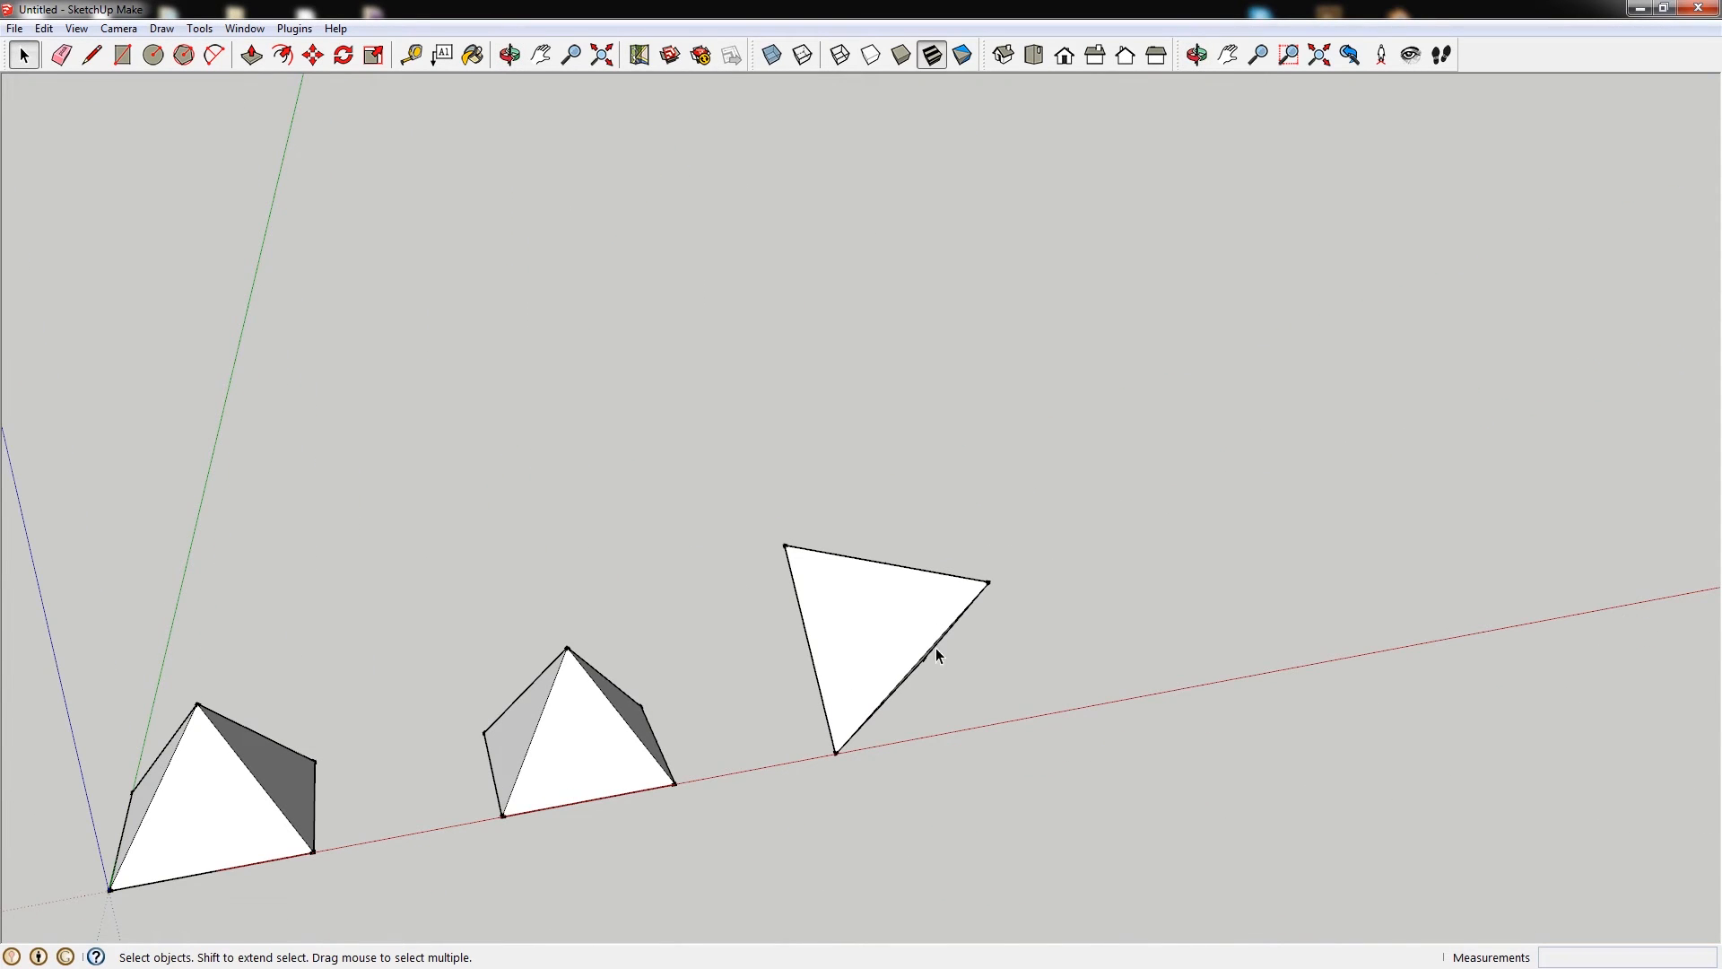
# Step: Copy the triangular shape along the red axis and start a guide line to raise its apex
pyautogui.click(890, 653)
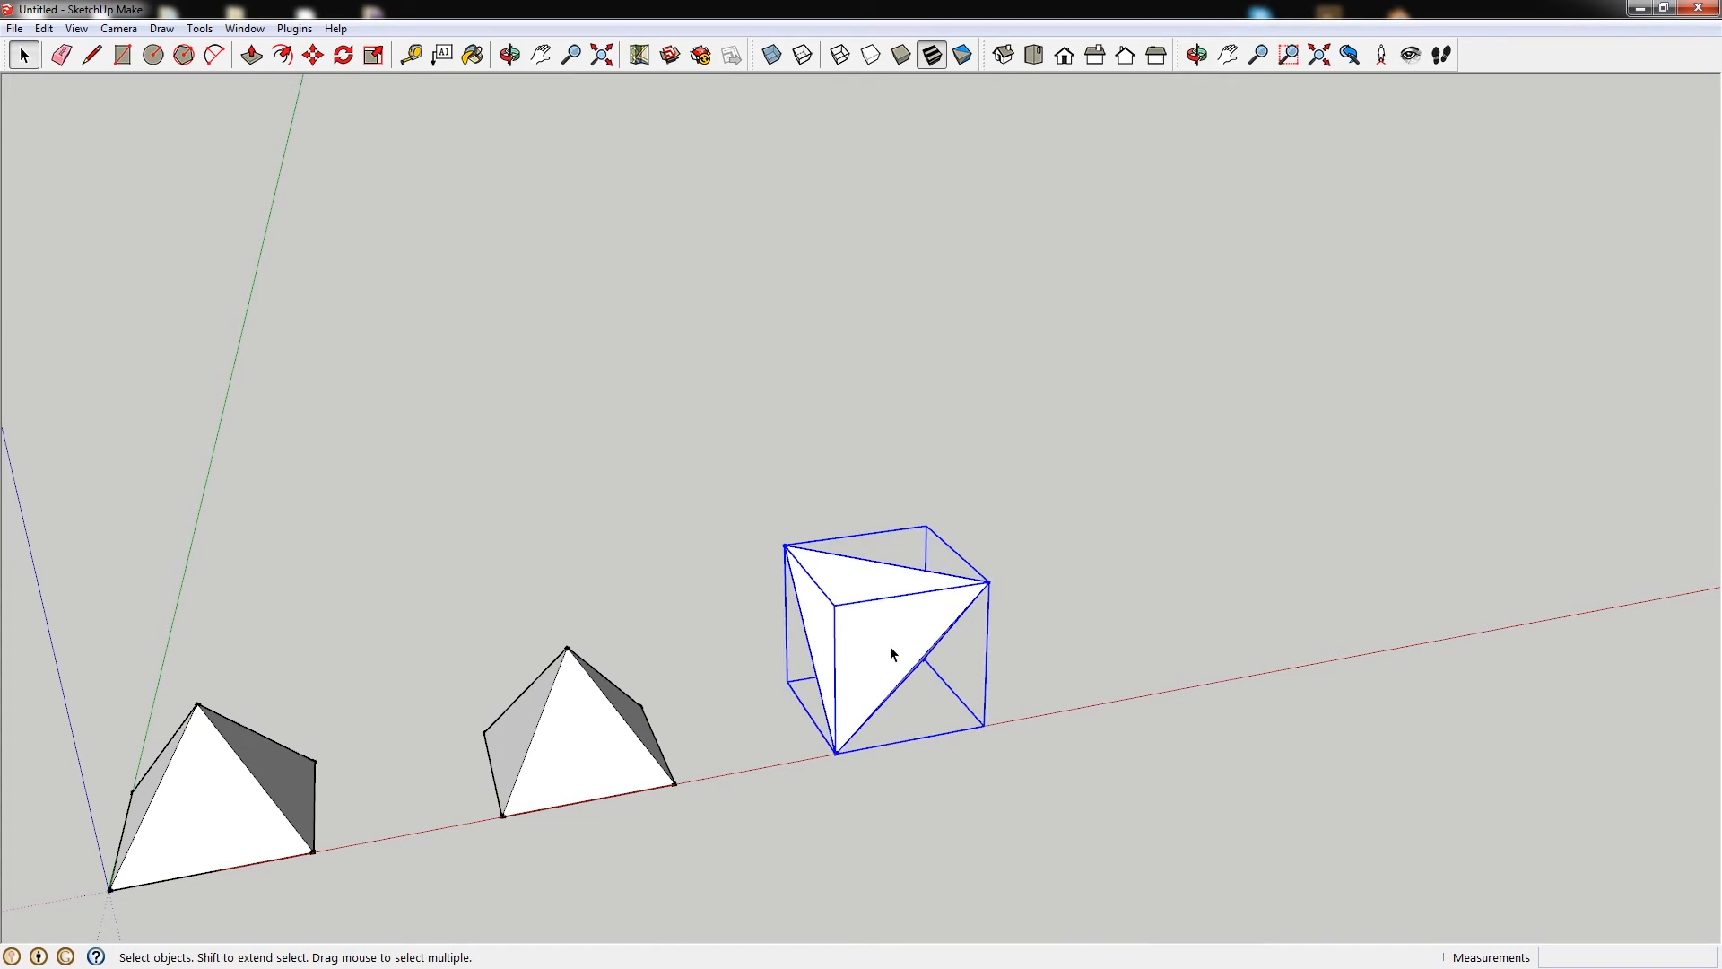
pyautogui.click(313, 53)
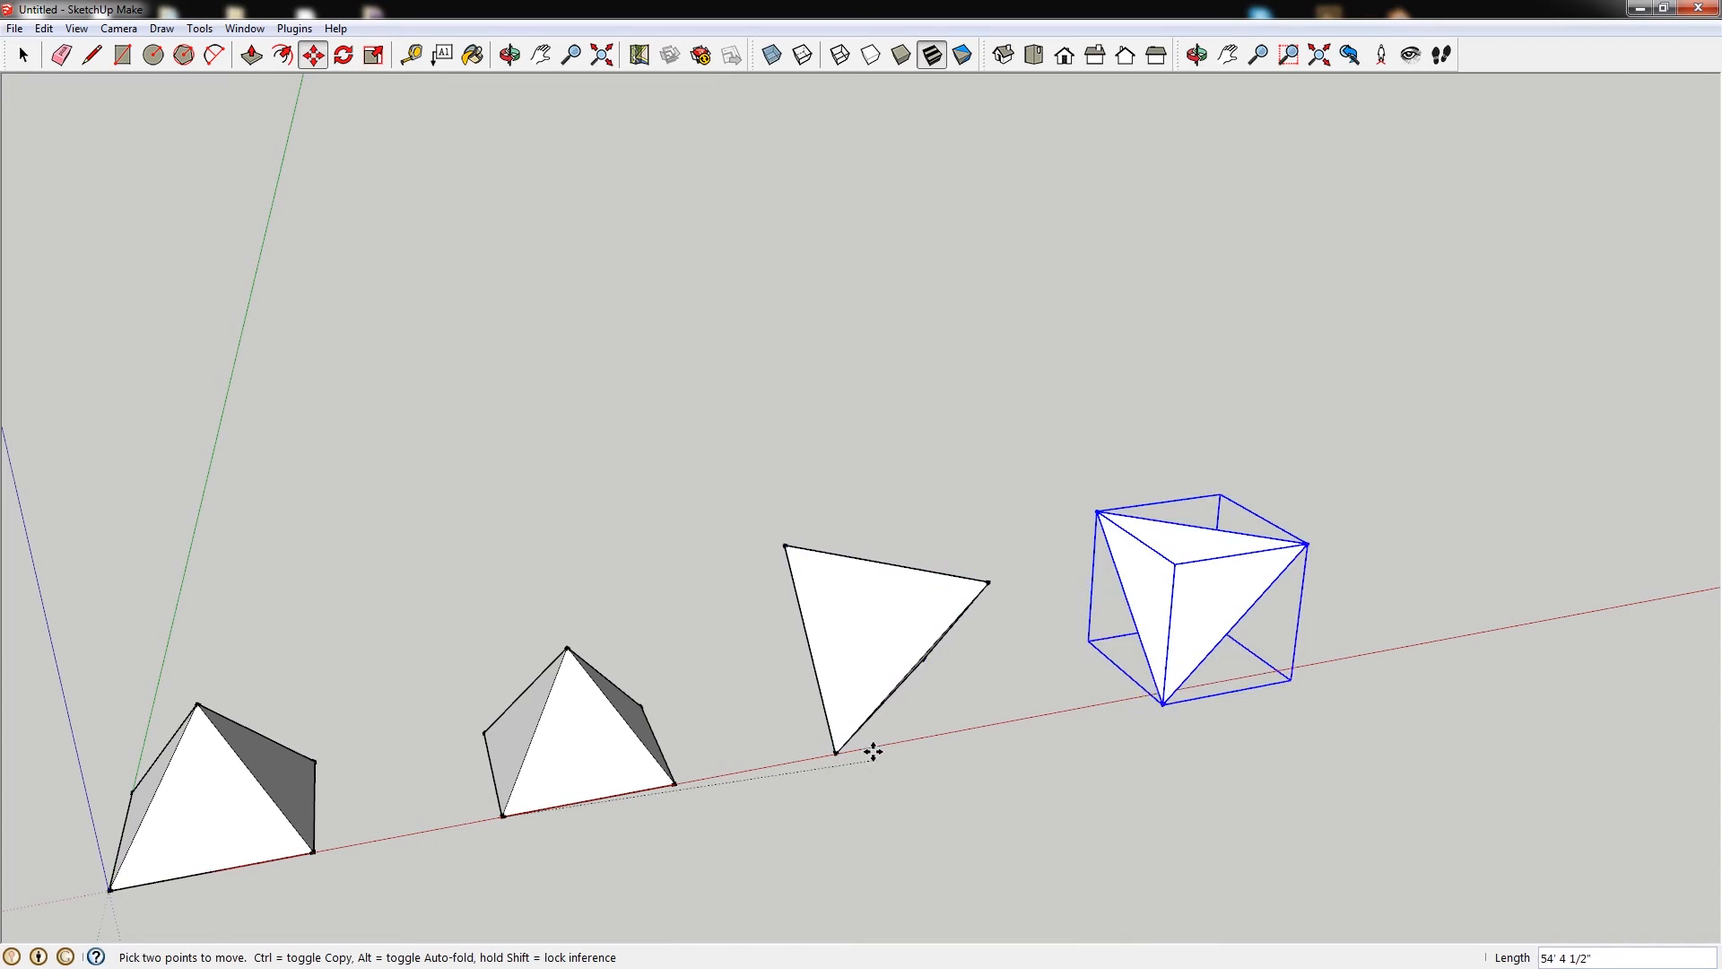
pyautogui.click(21, 55)
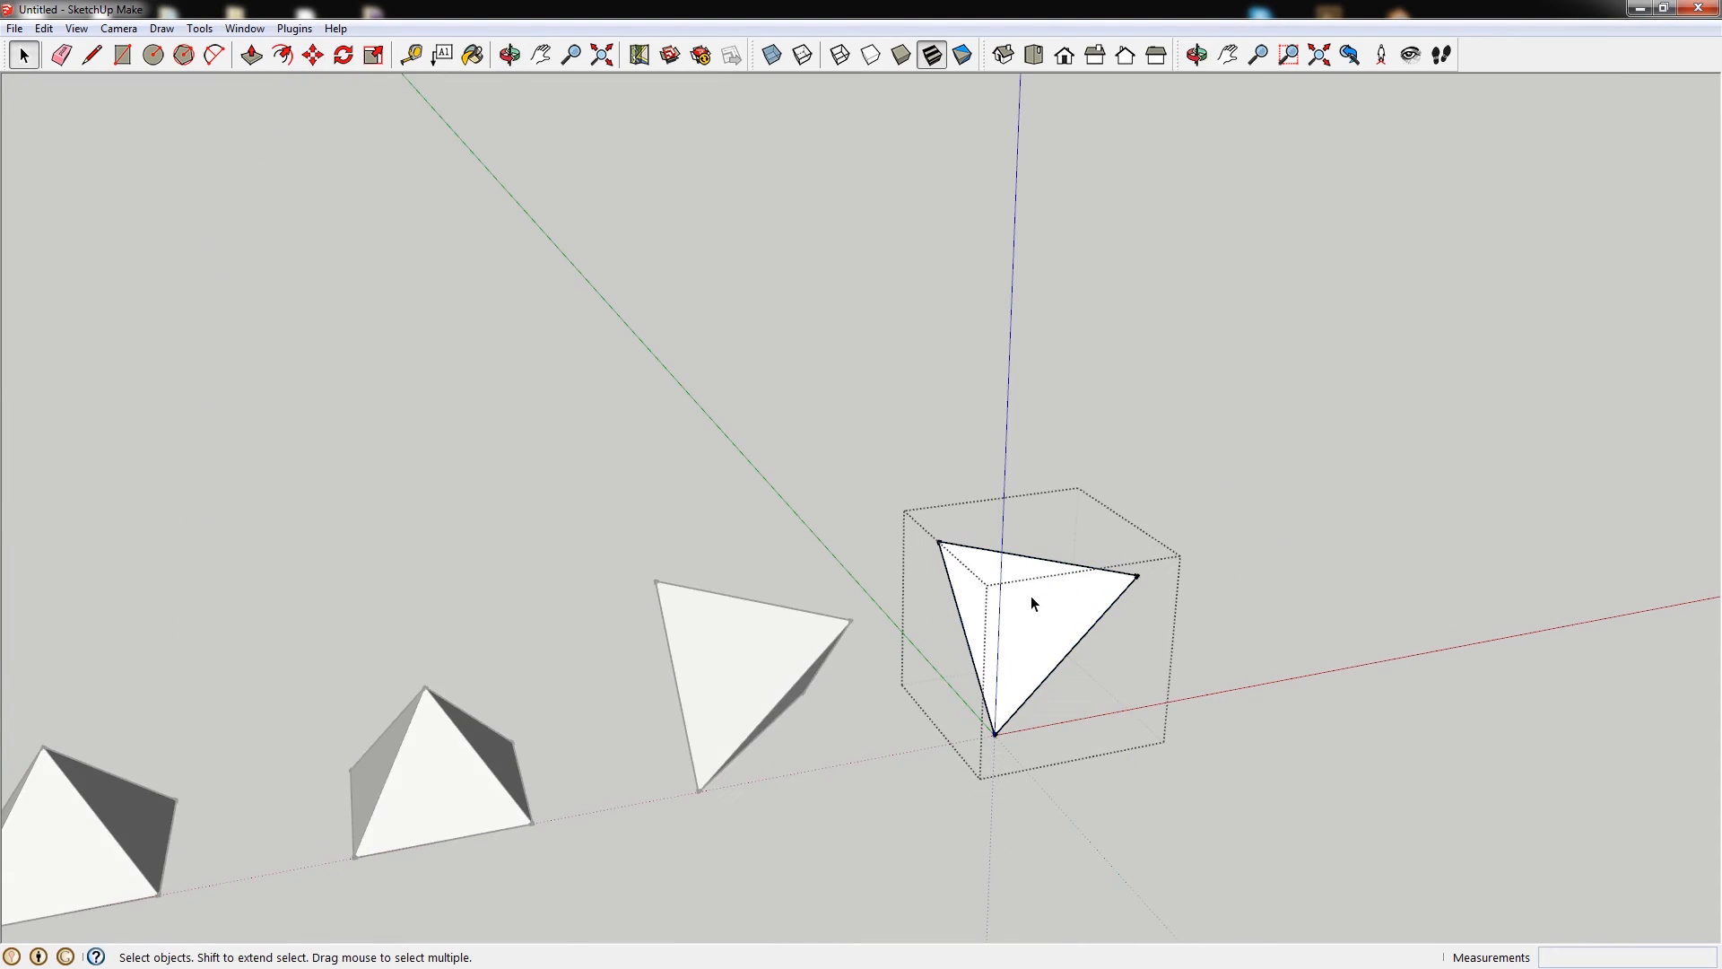
pyautogui.click(91, 56)
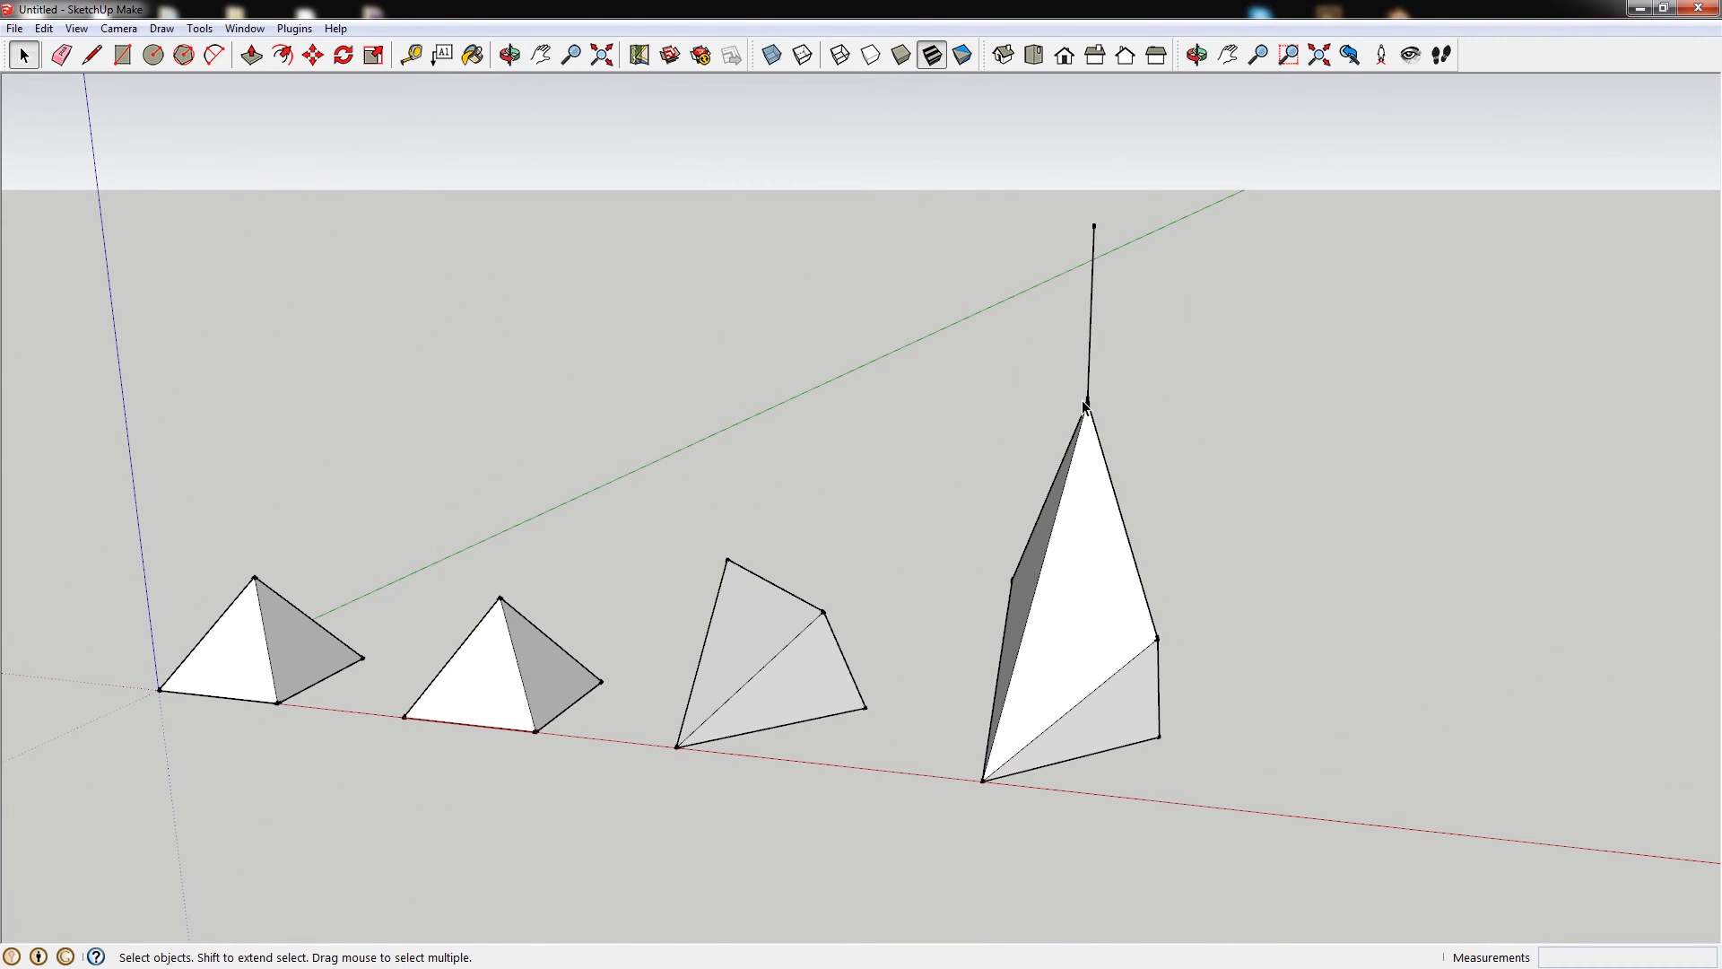
pyautogui.moveTo(1041, 622)
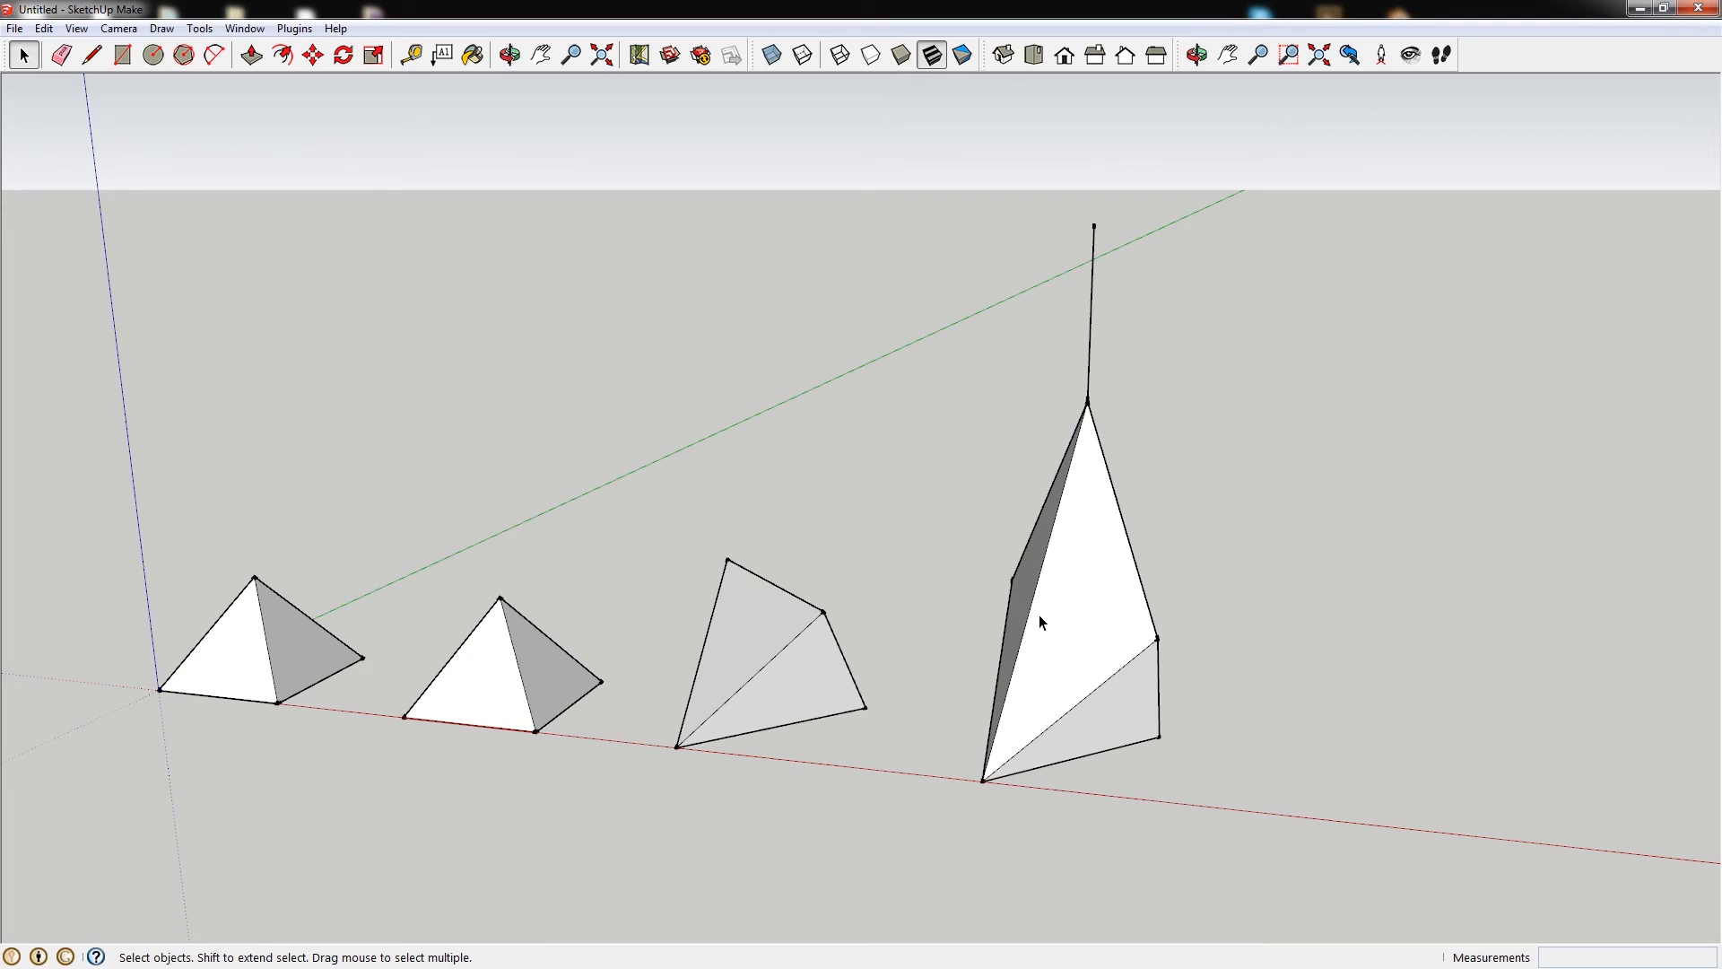
pyautogui.moveTo(985, 775)
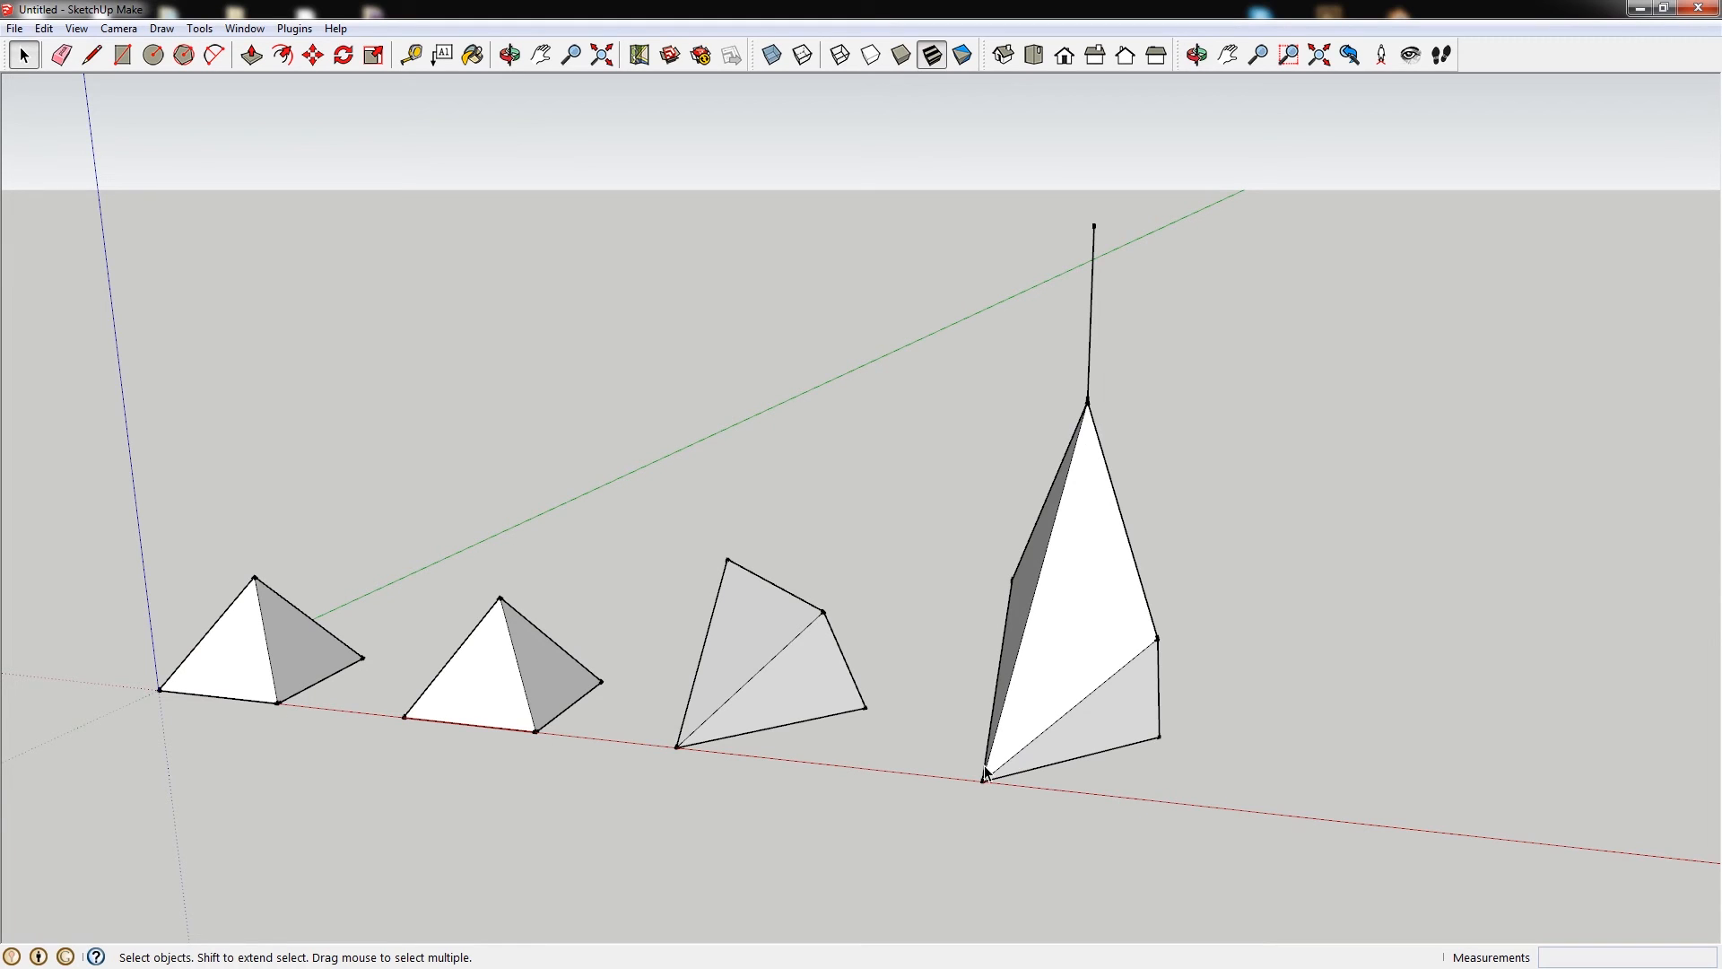
pyautogui.moveTo(992, 756)
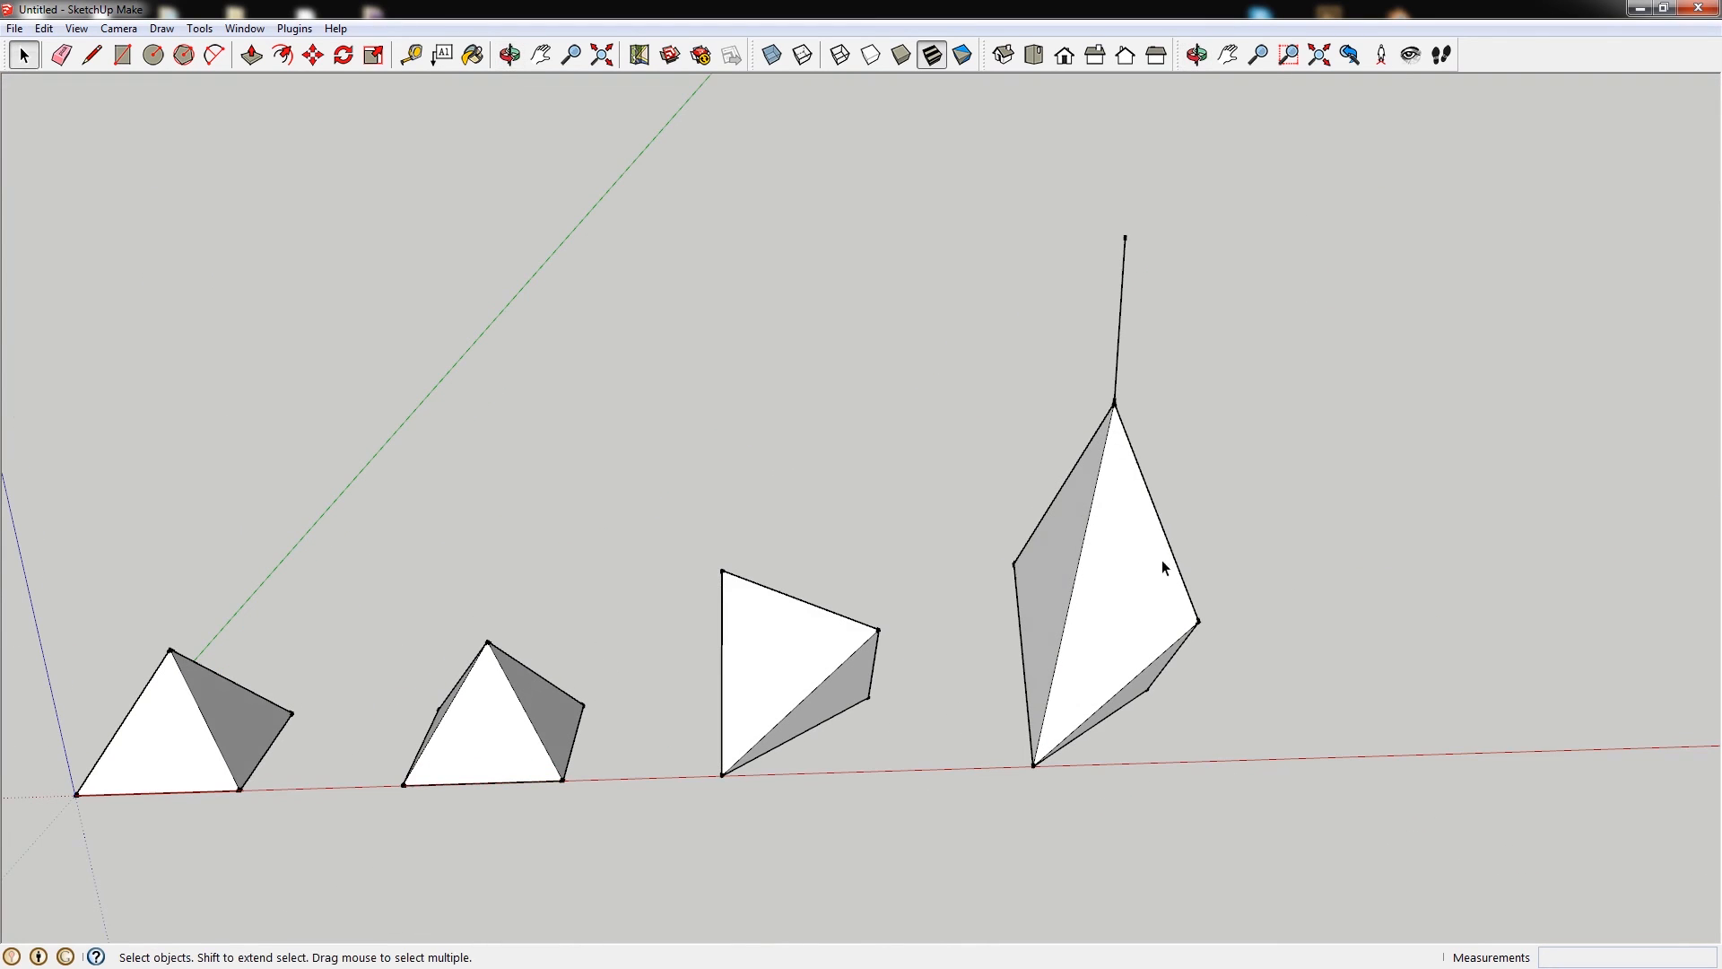
pyautogui.moveTo(1126, 456)
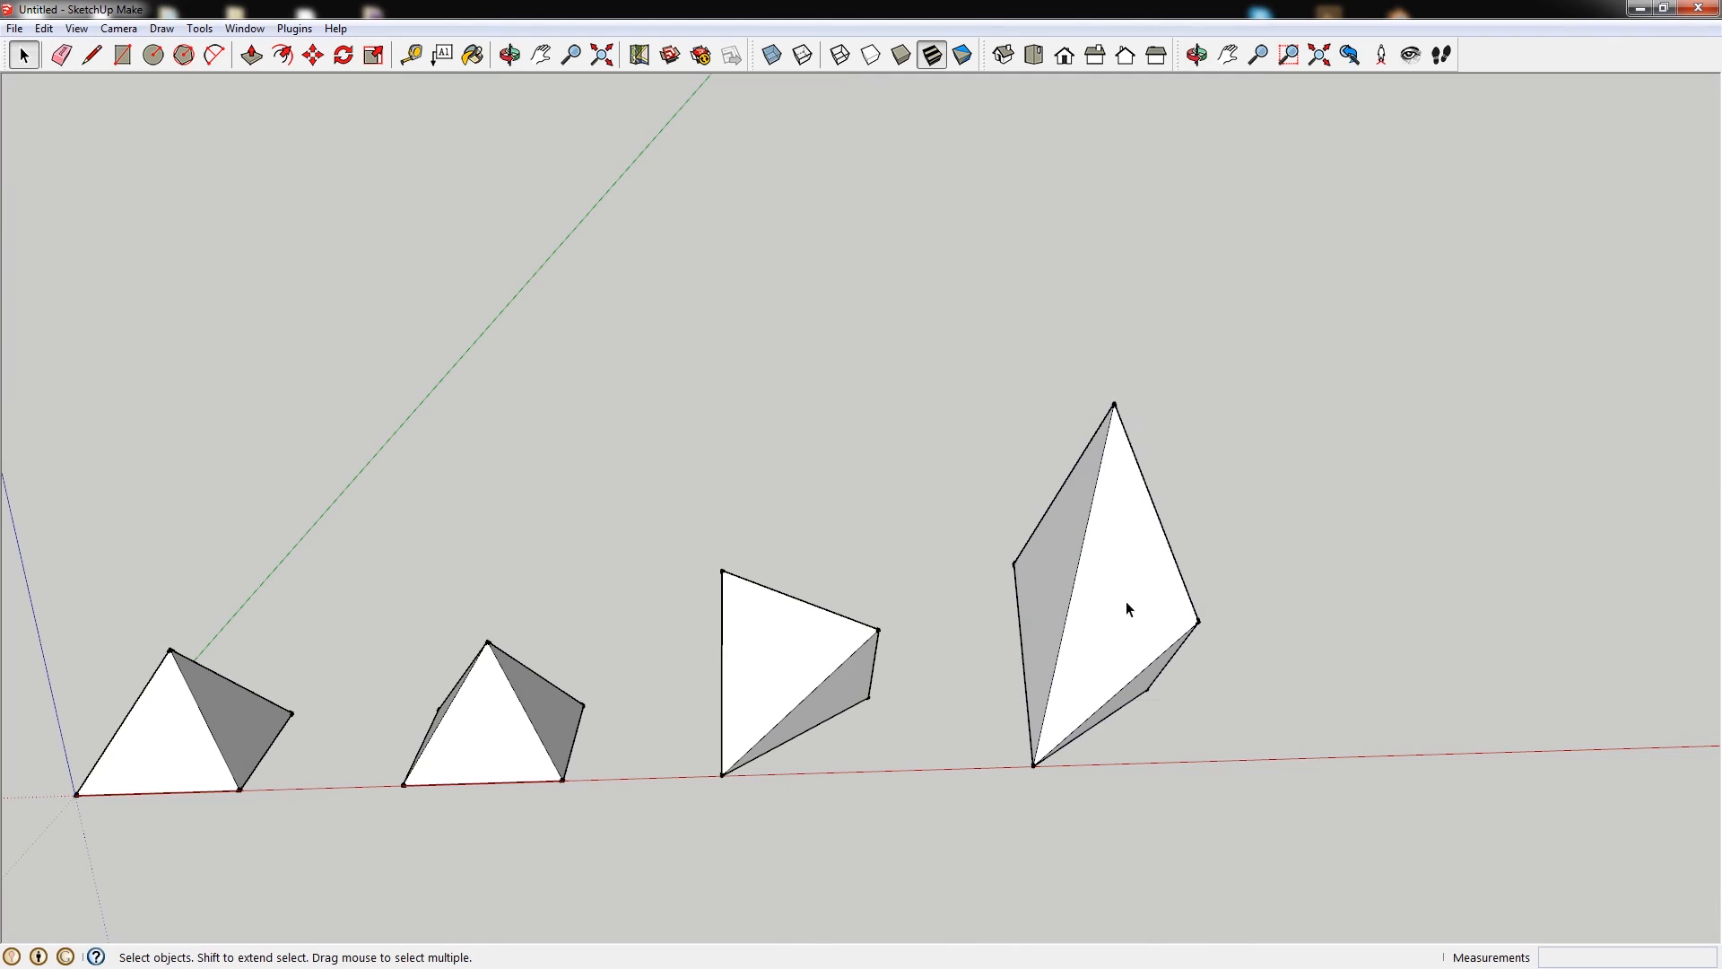
pyautogui.moveTo(1105, 608)
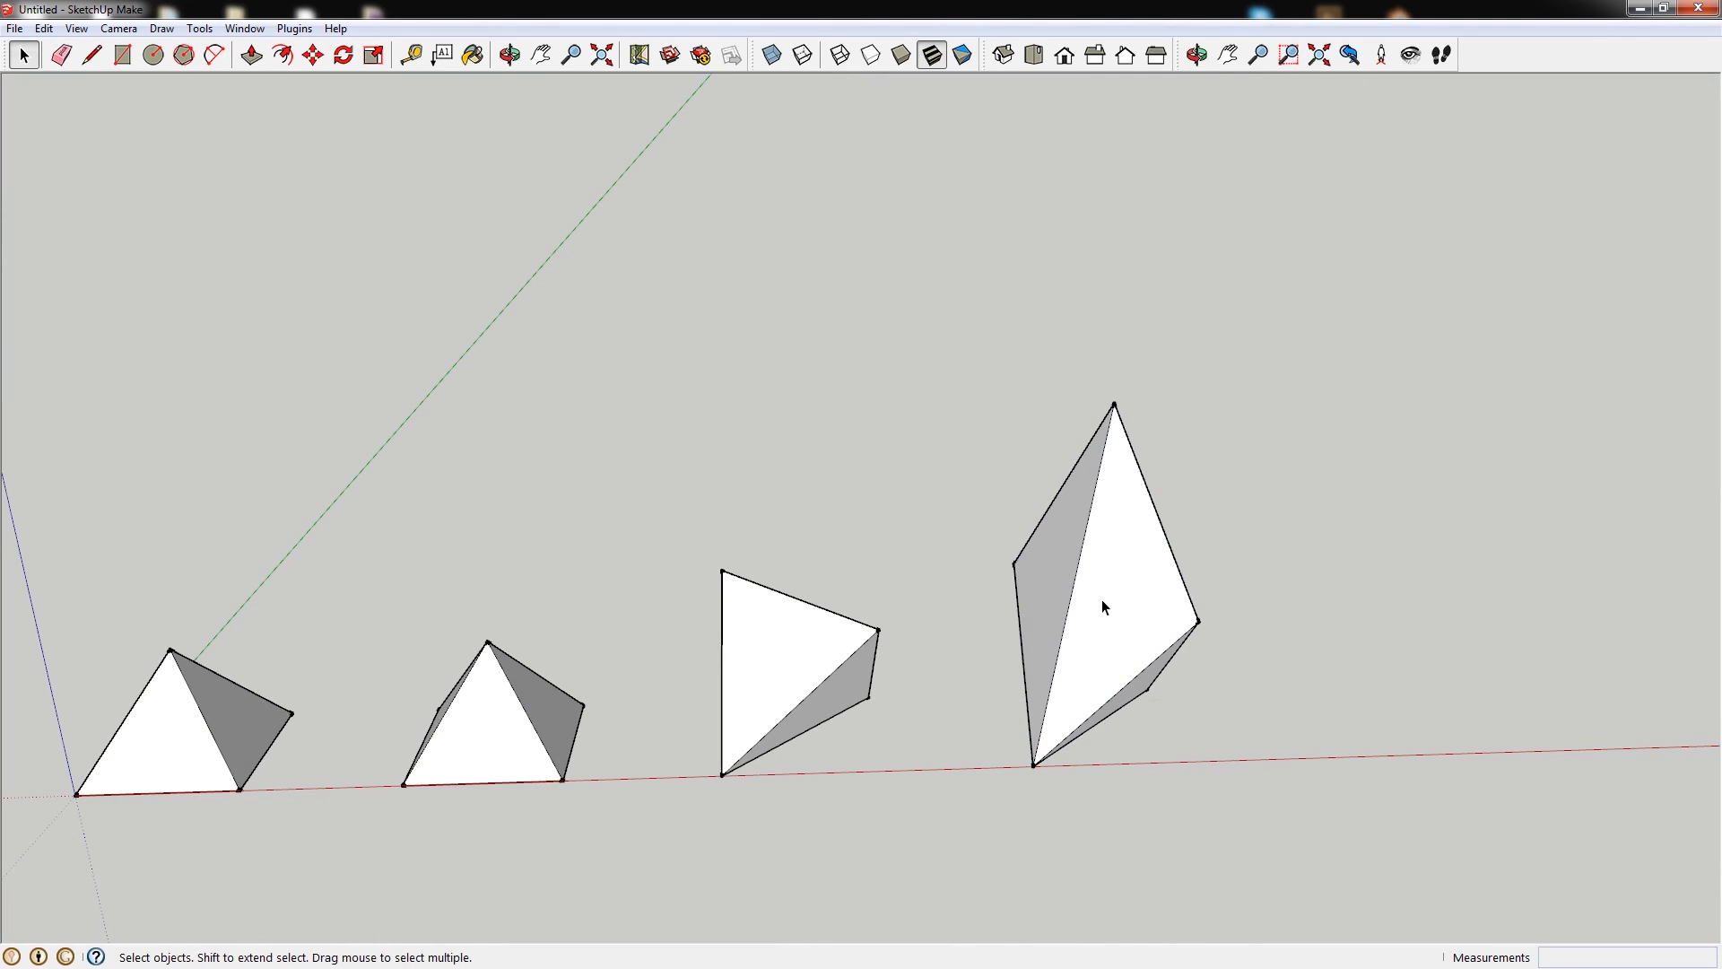